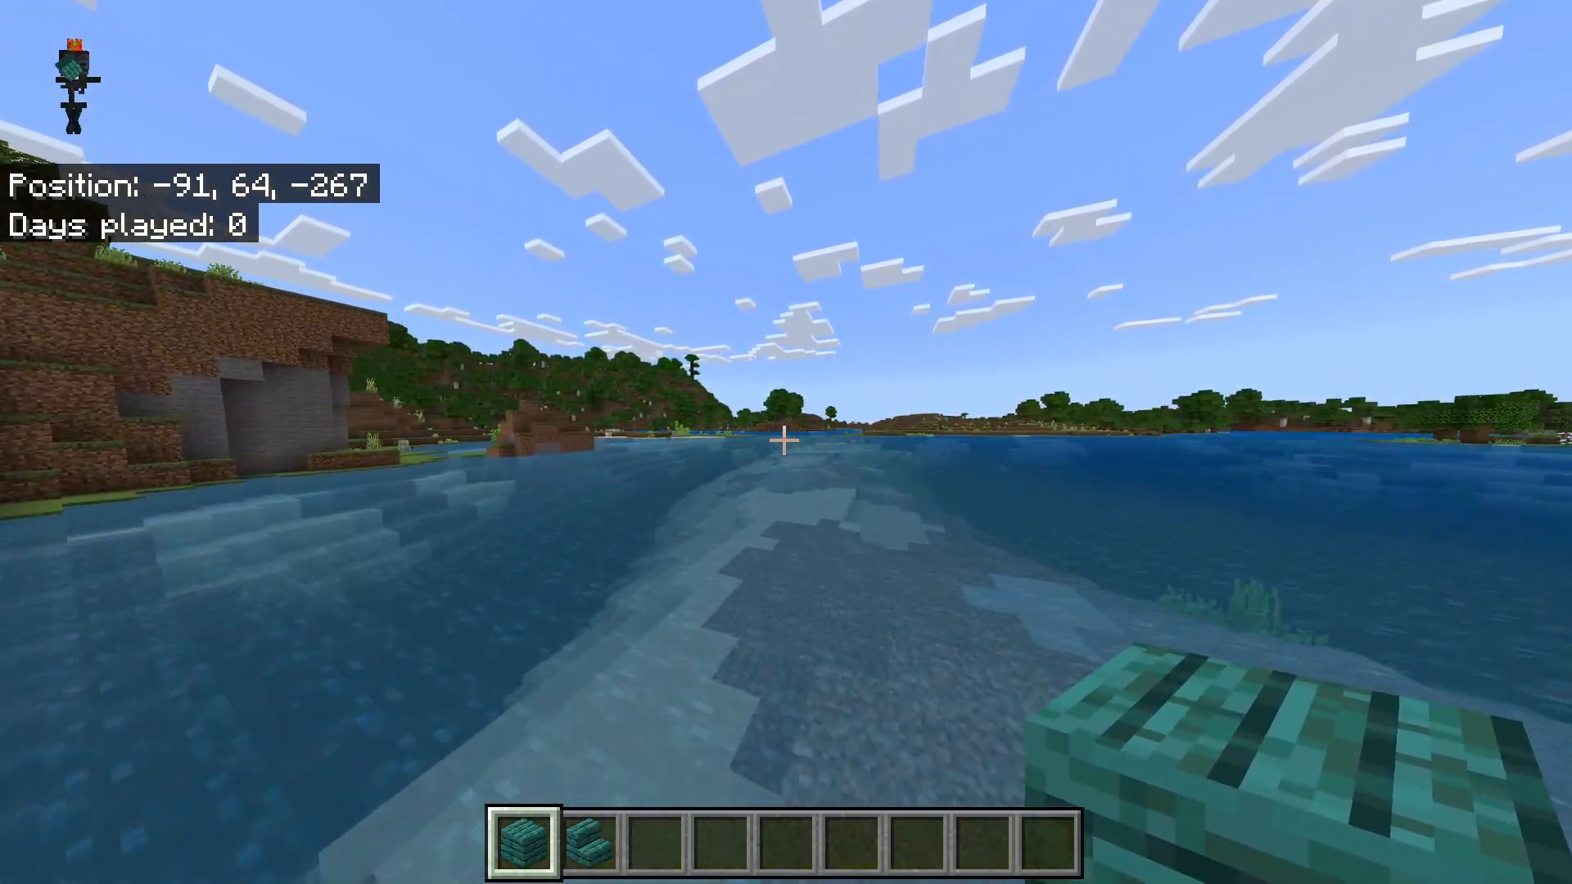
Step: Walk and swim forward across the river onto the grassy meadow near the sheep
key(w)
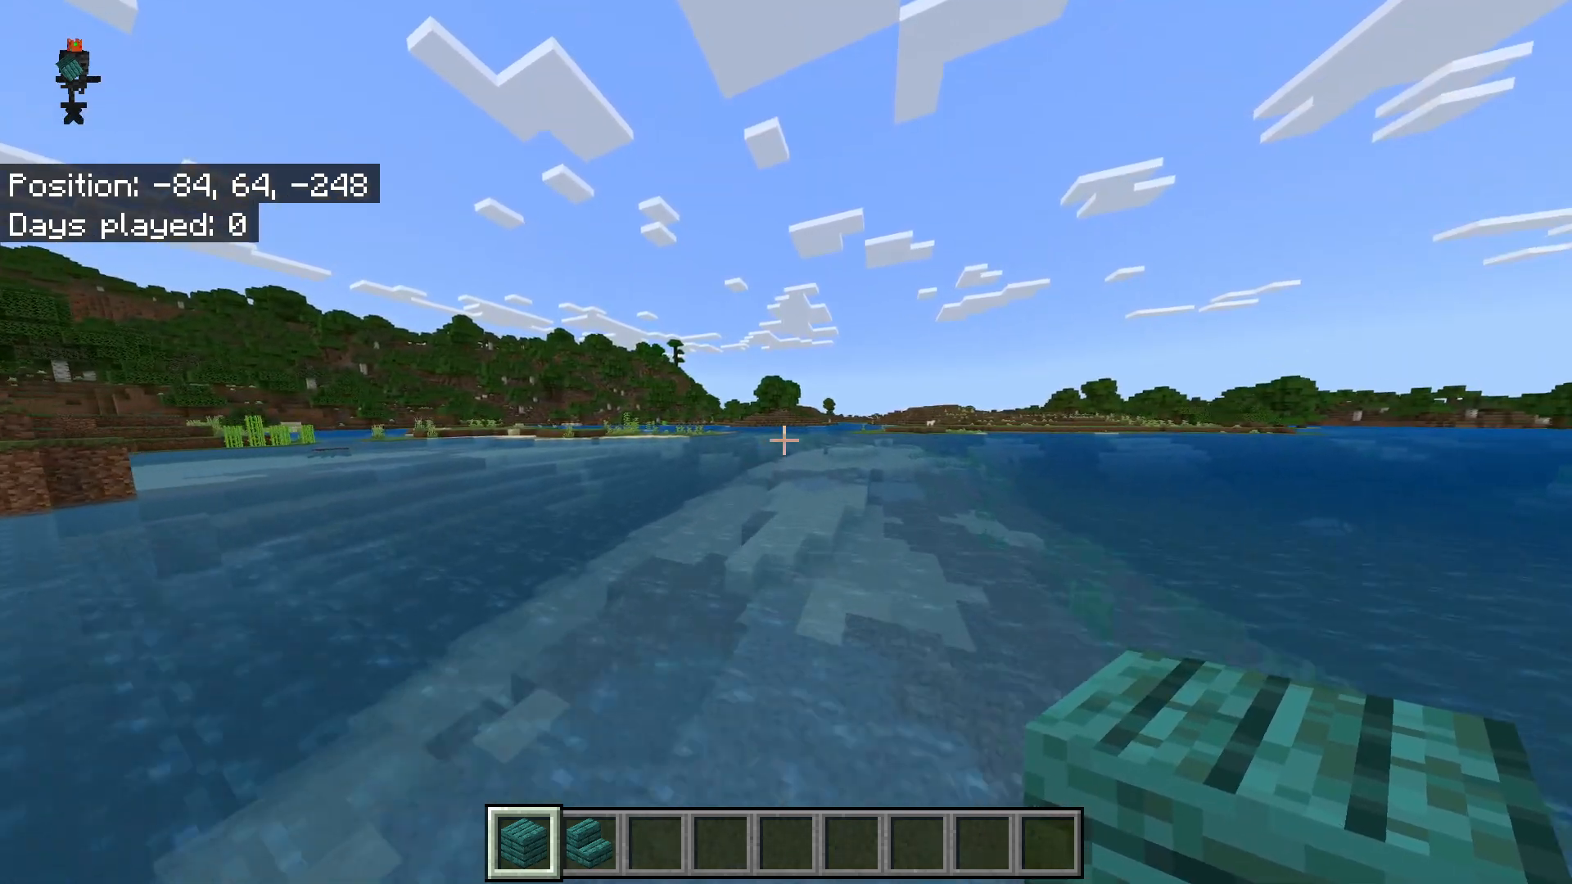
key(w)
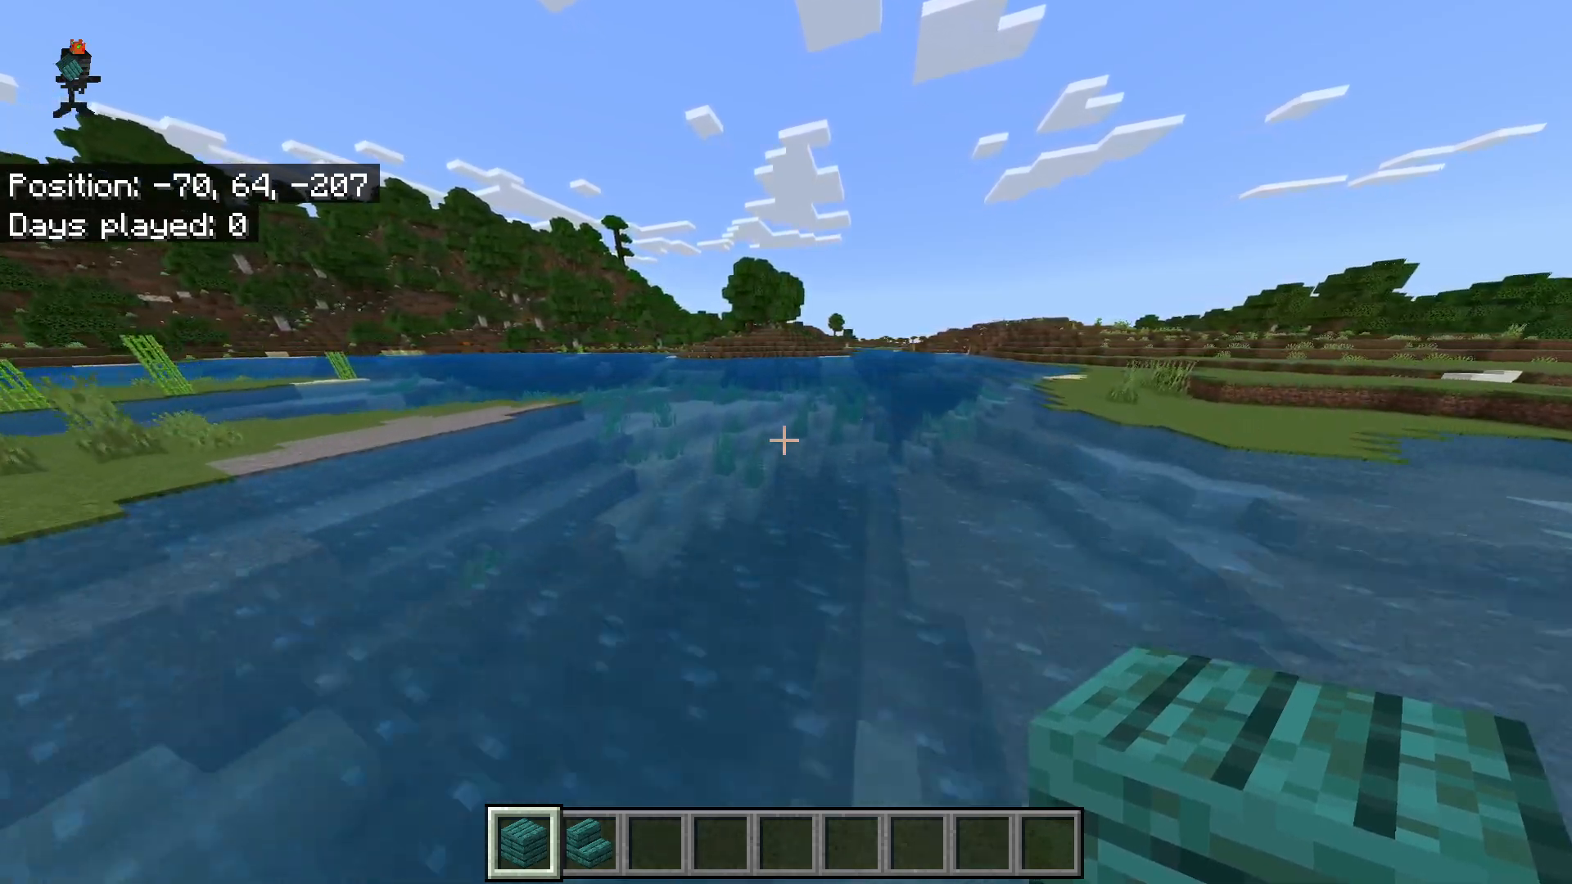
key(w)
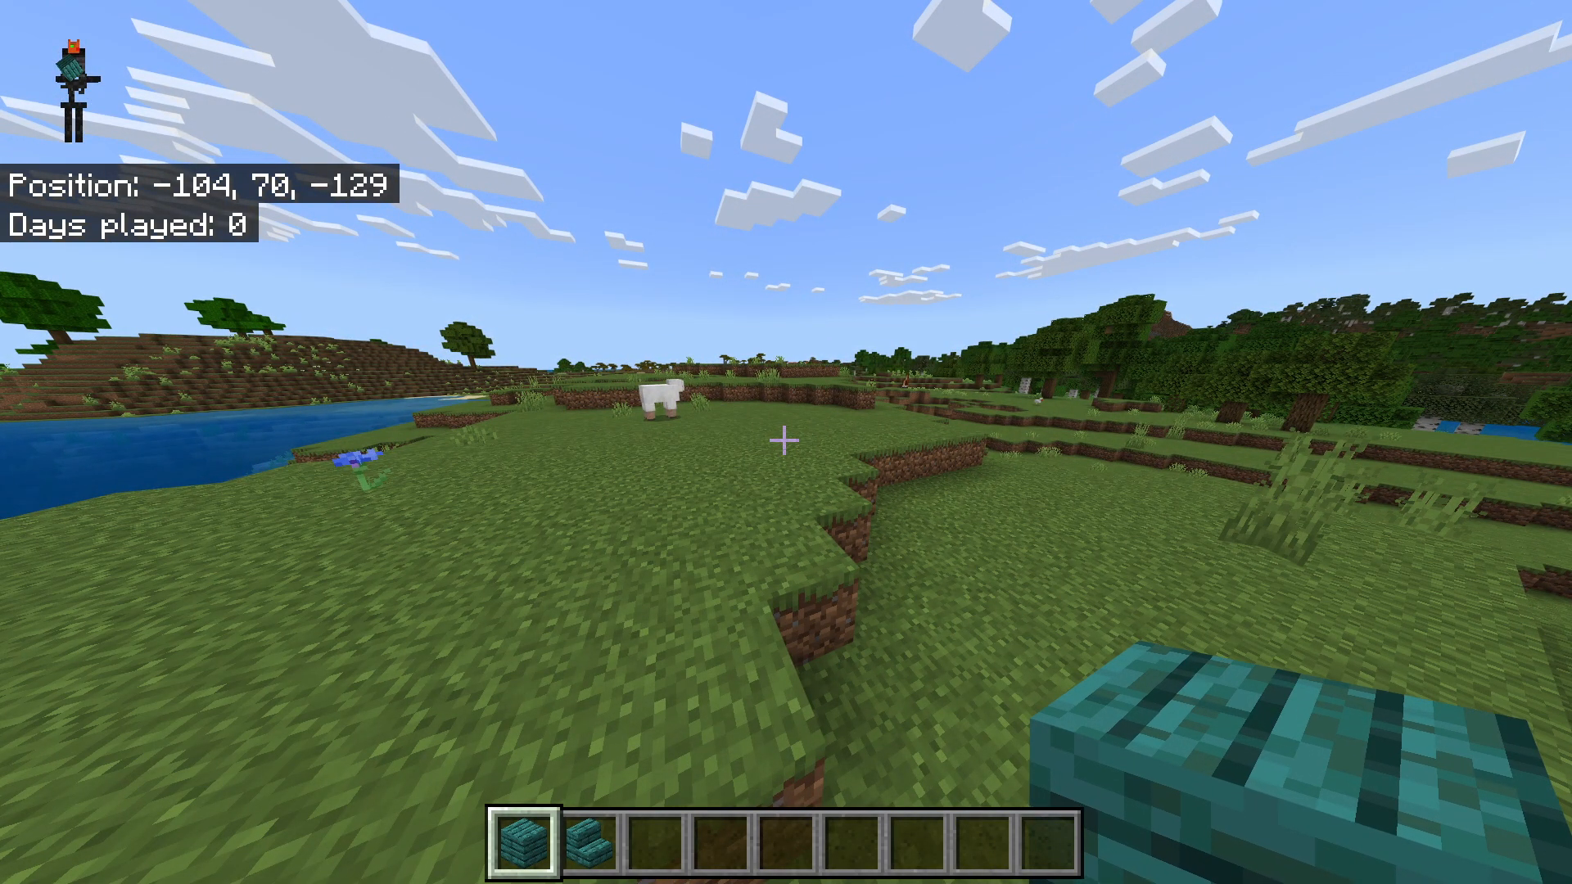
Step: Pause the game and save and quit the Youtube world
key(Escape)
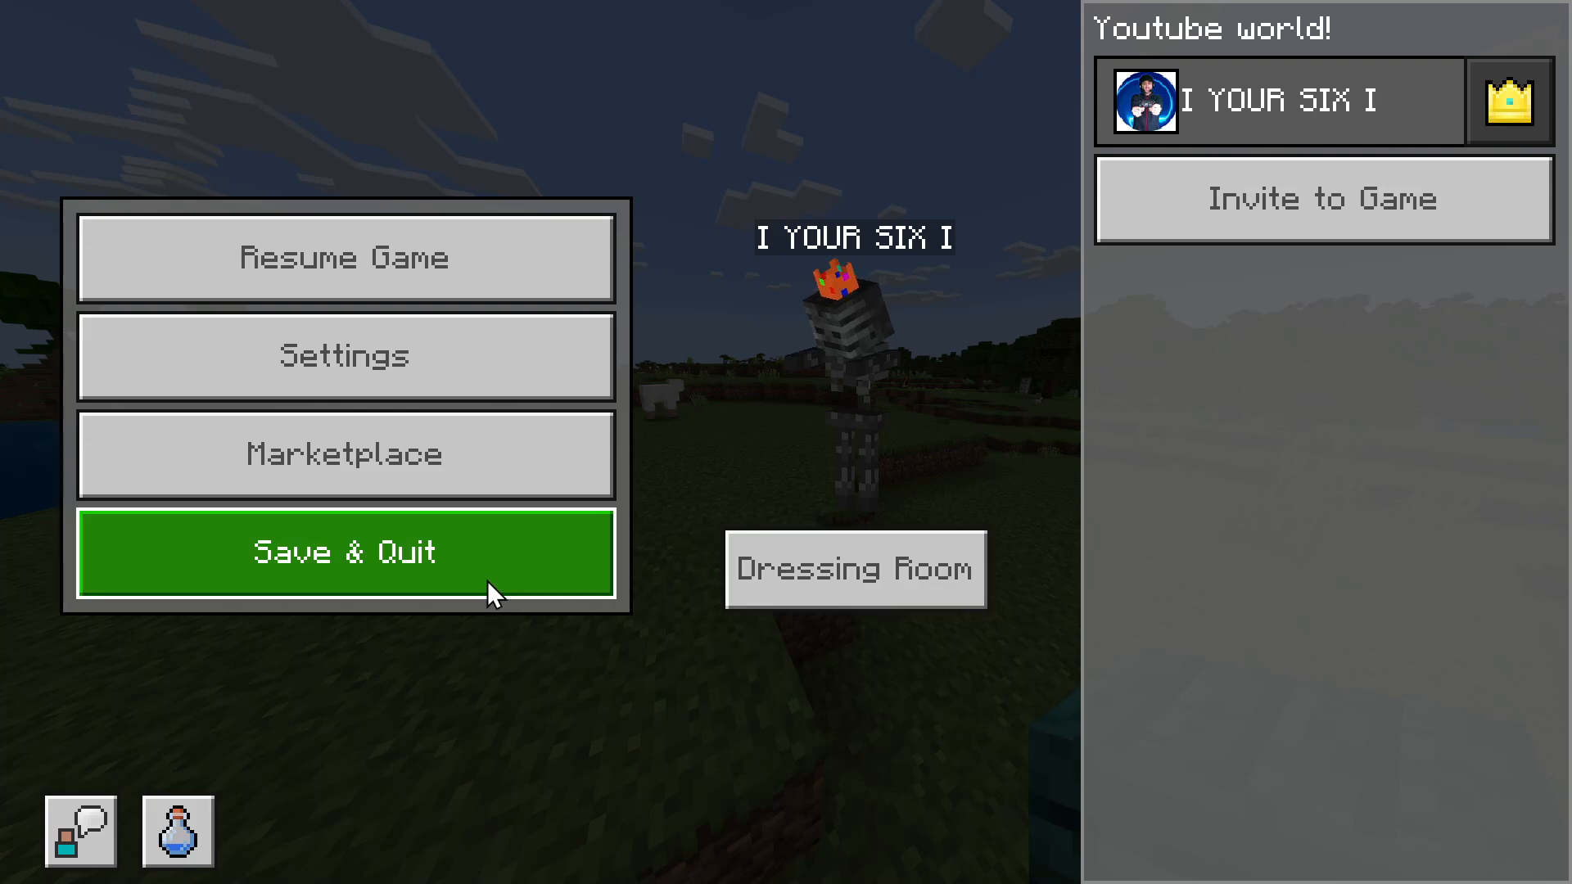
click(344, 552)
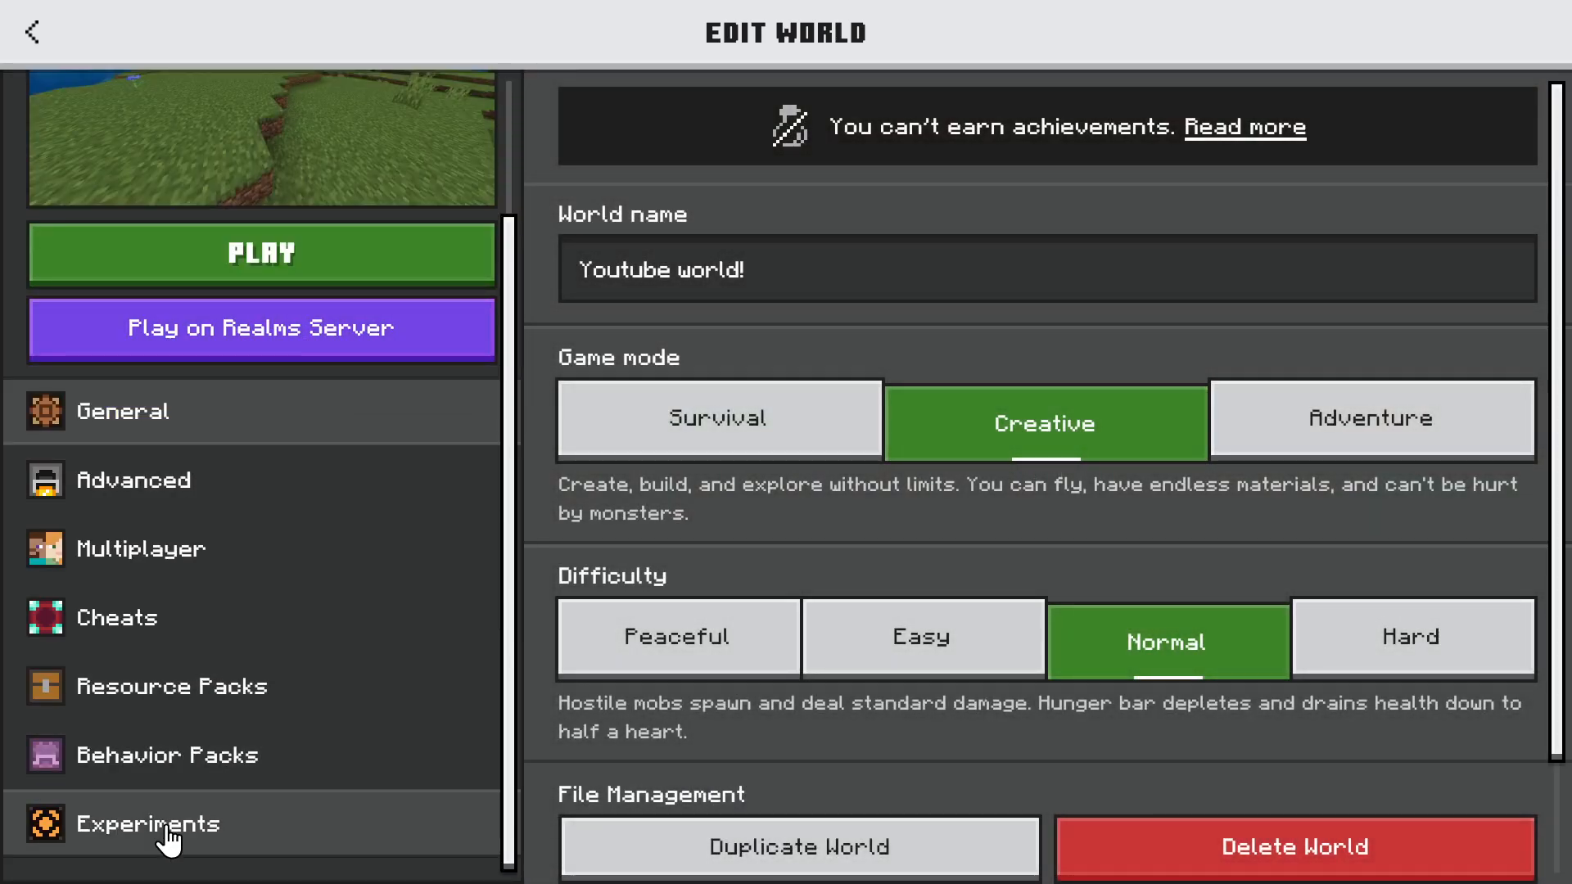
Step: Show the Experiments section and look through its toggles, leaving every experiment off
click(147, 823)
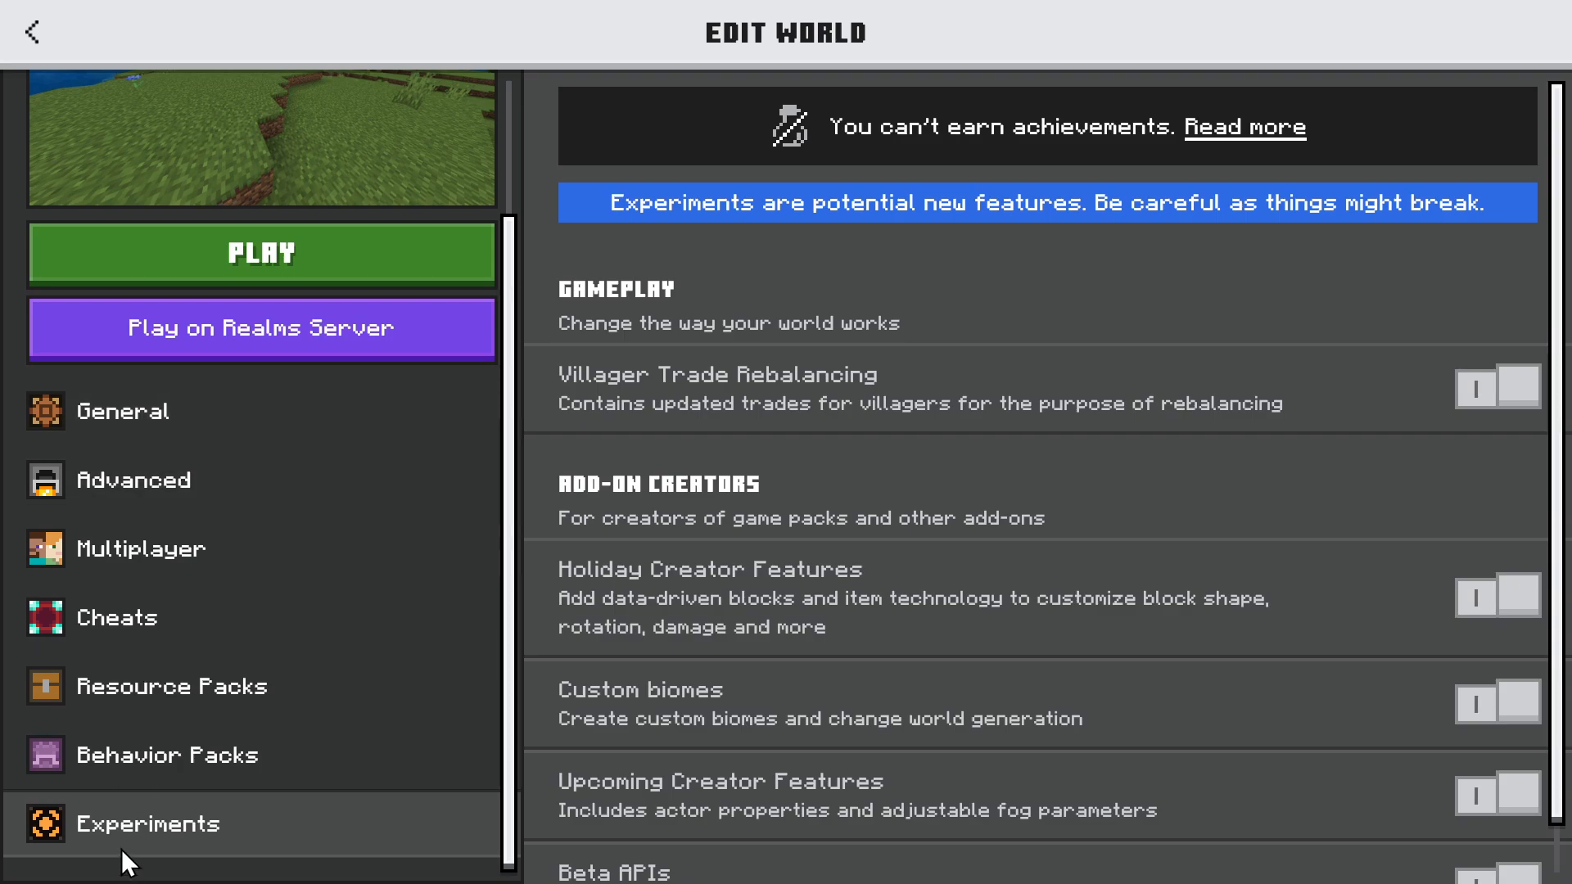
mouse_move(797, 750)
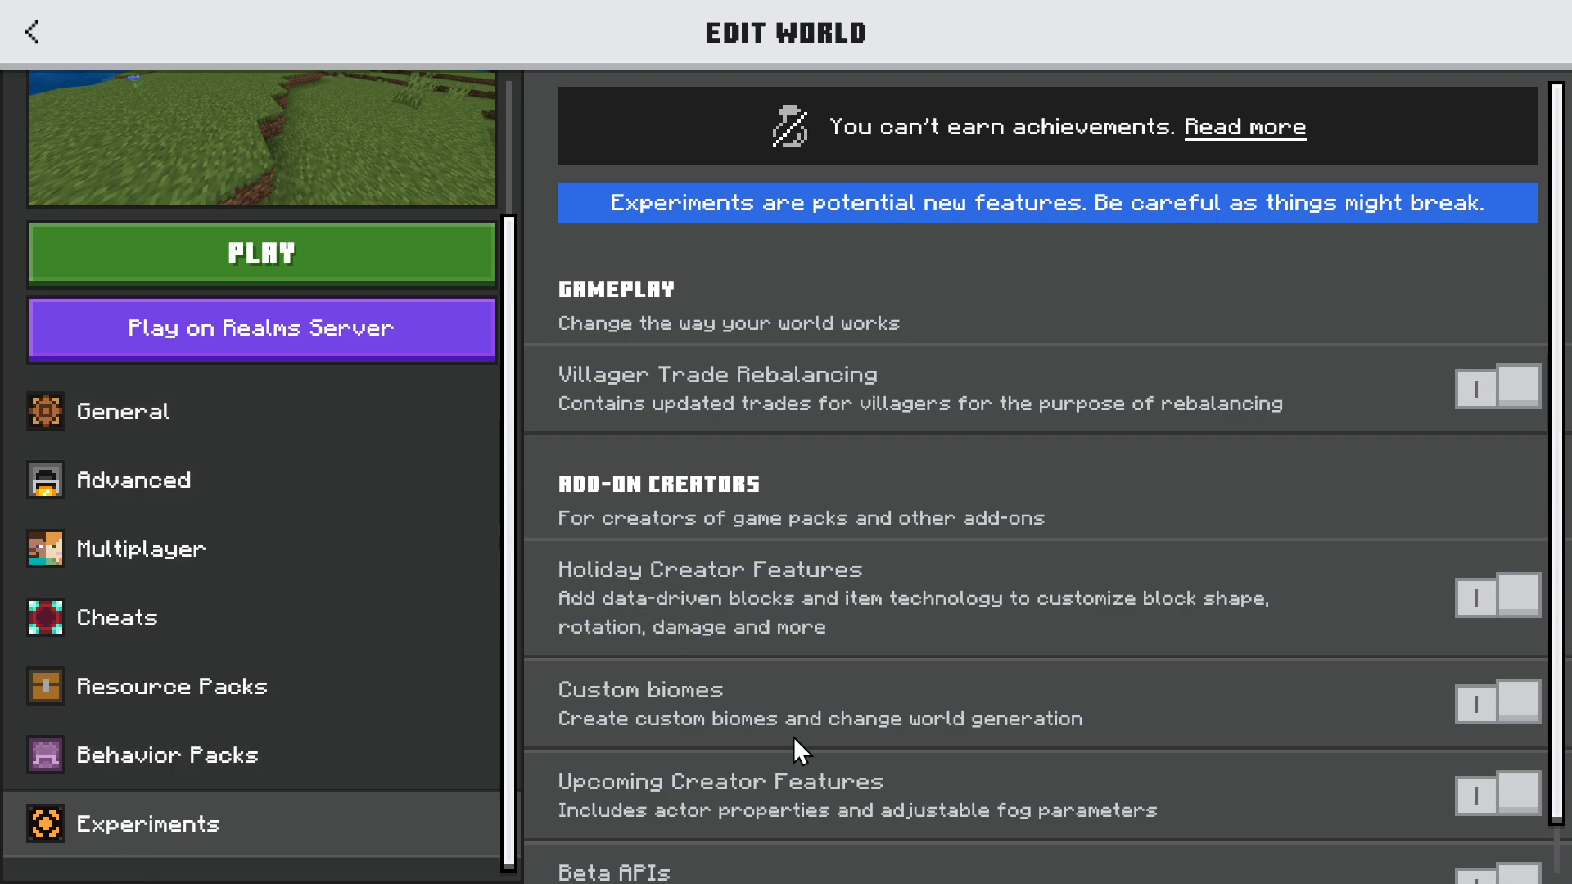
mouse_move(727, 567)
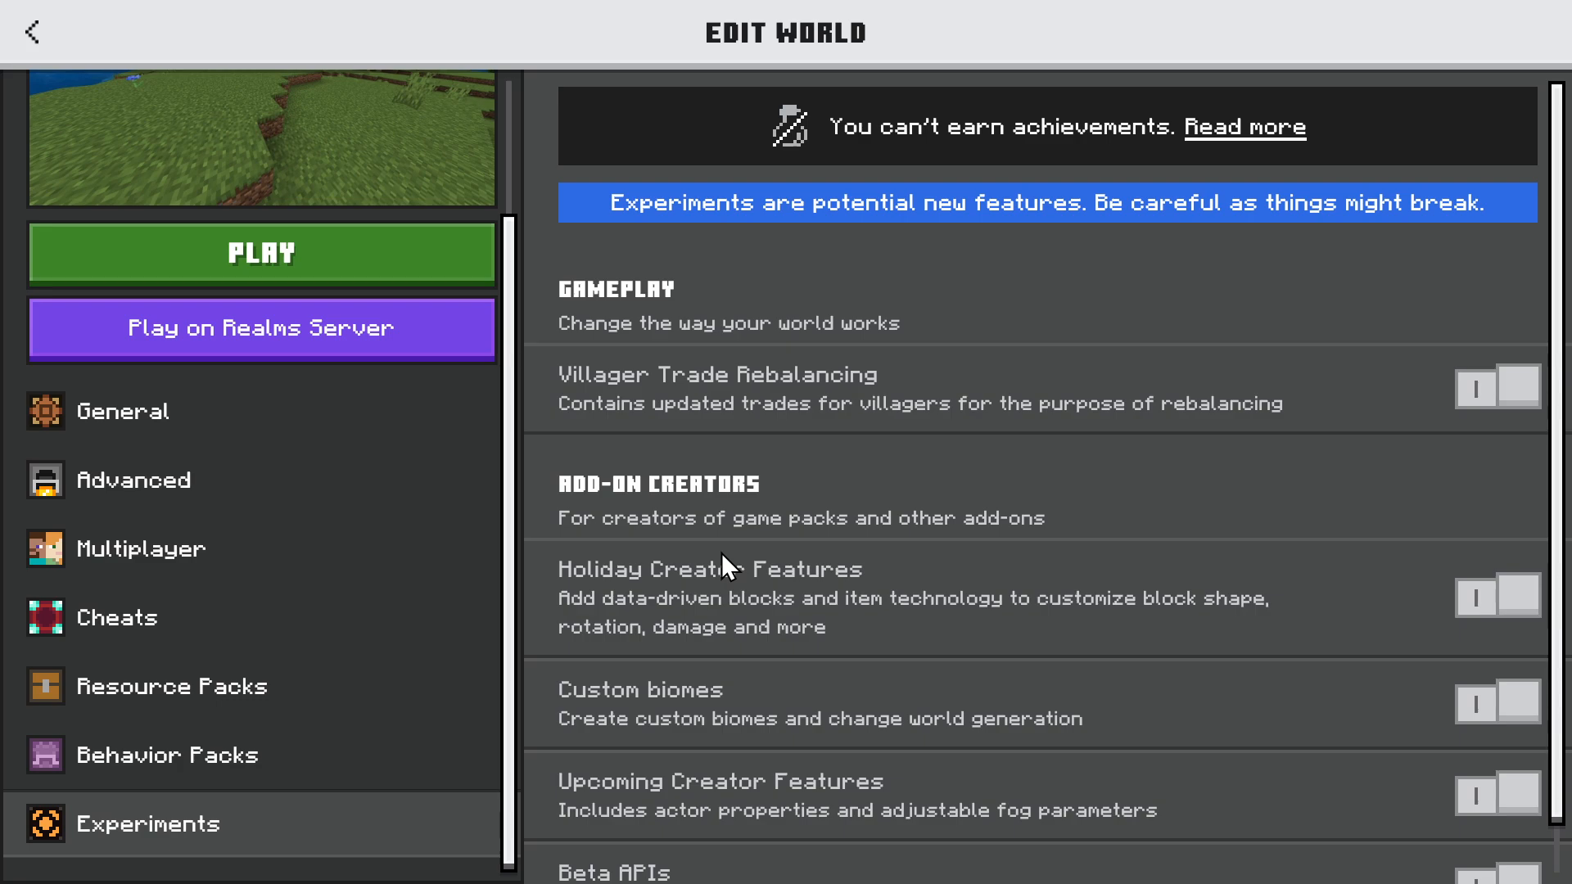
mouse_move(716, 452)
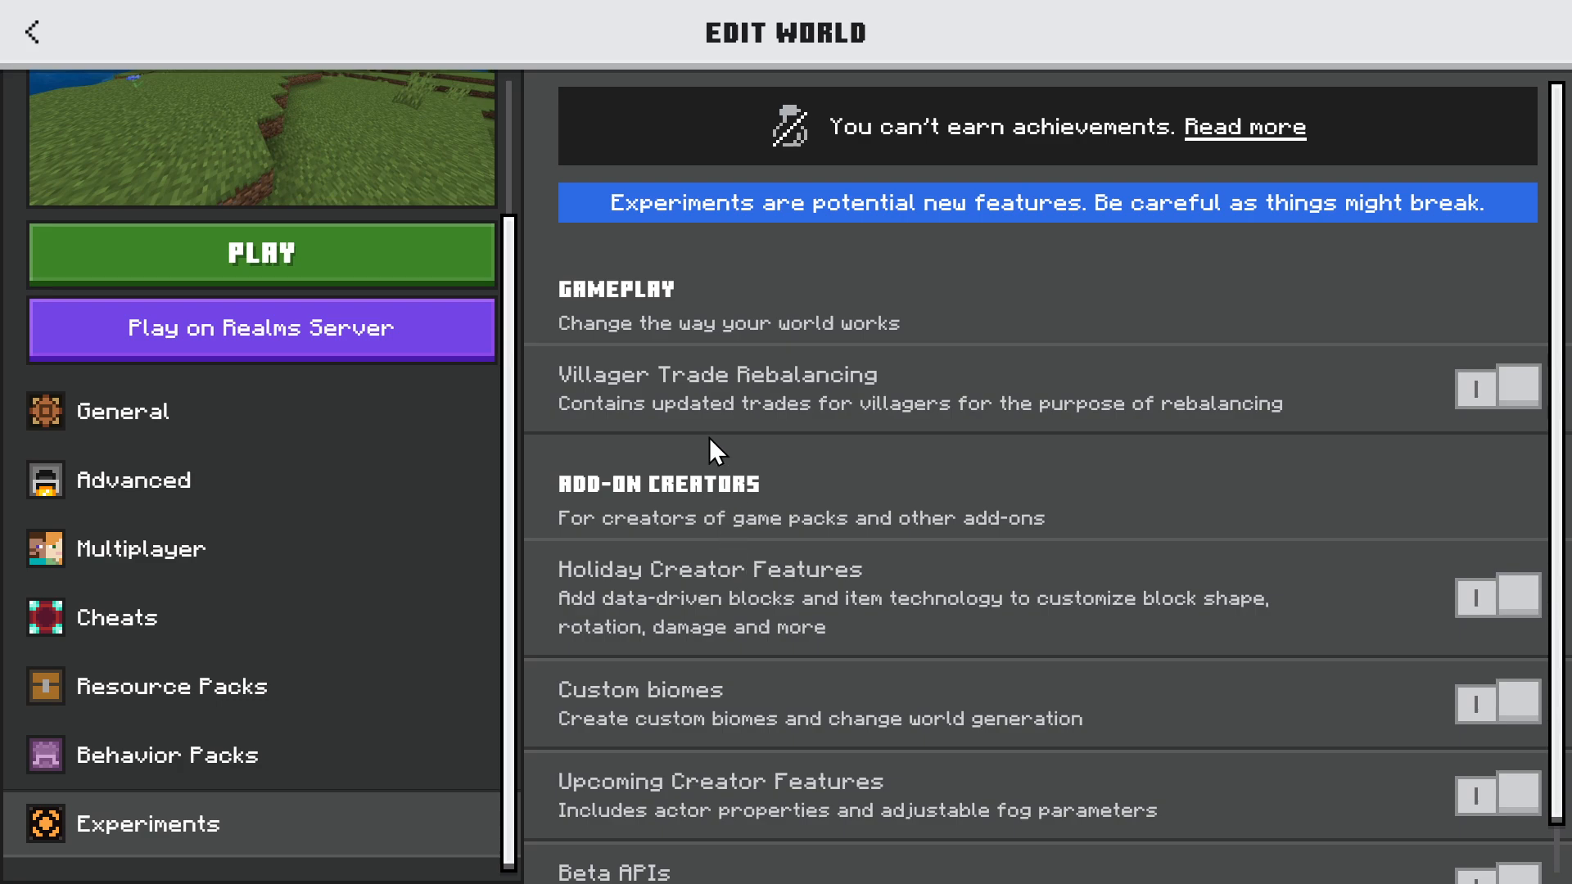
mouse_move(812, 552)
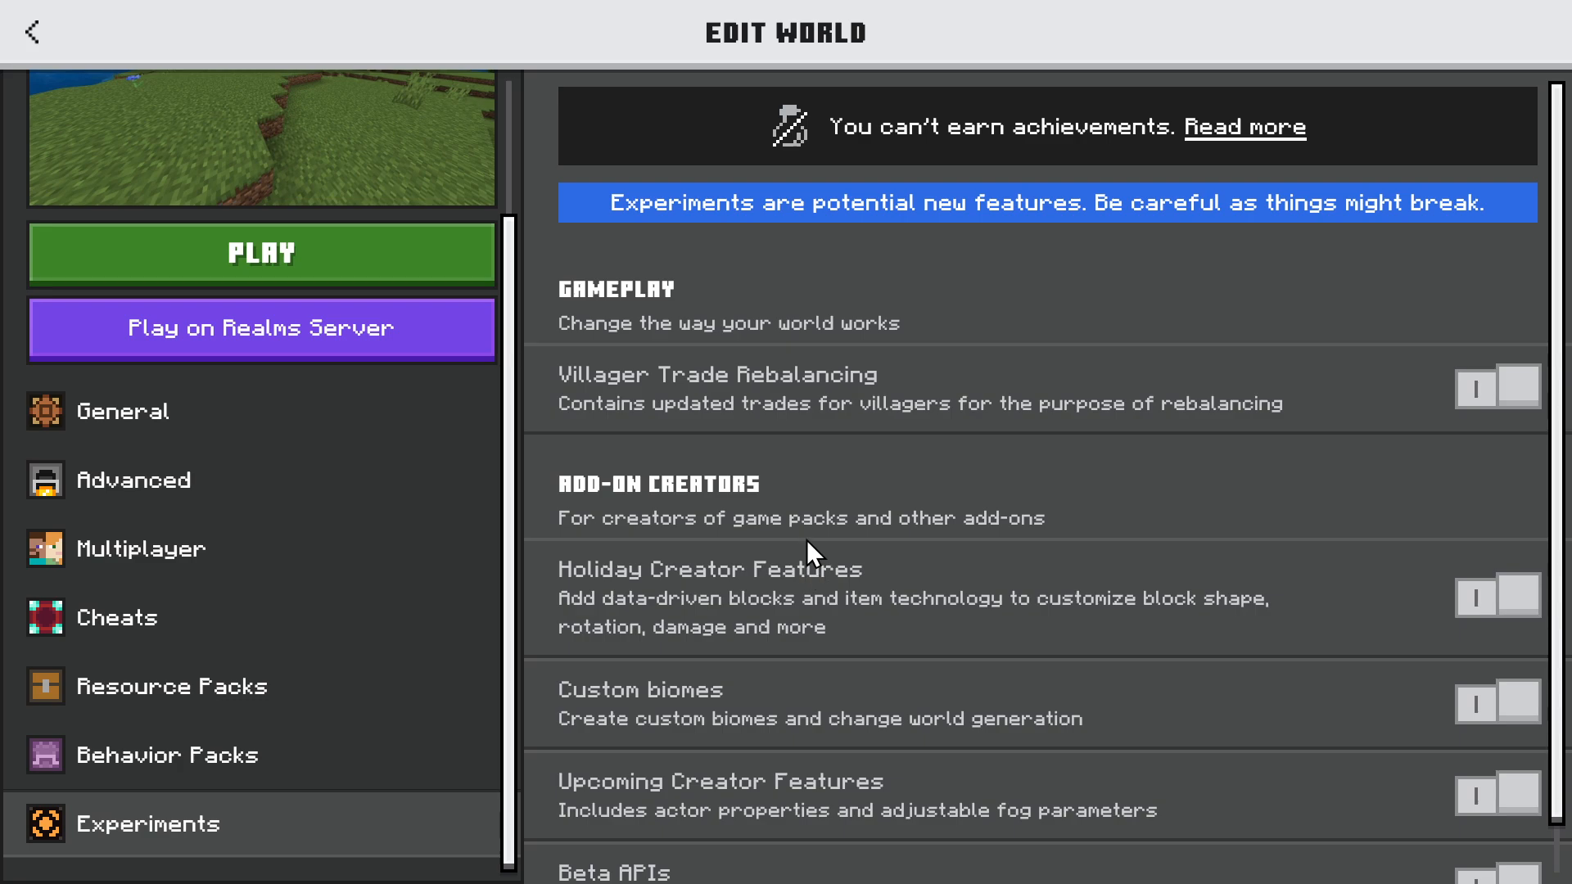
scroll(down, 3)
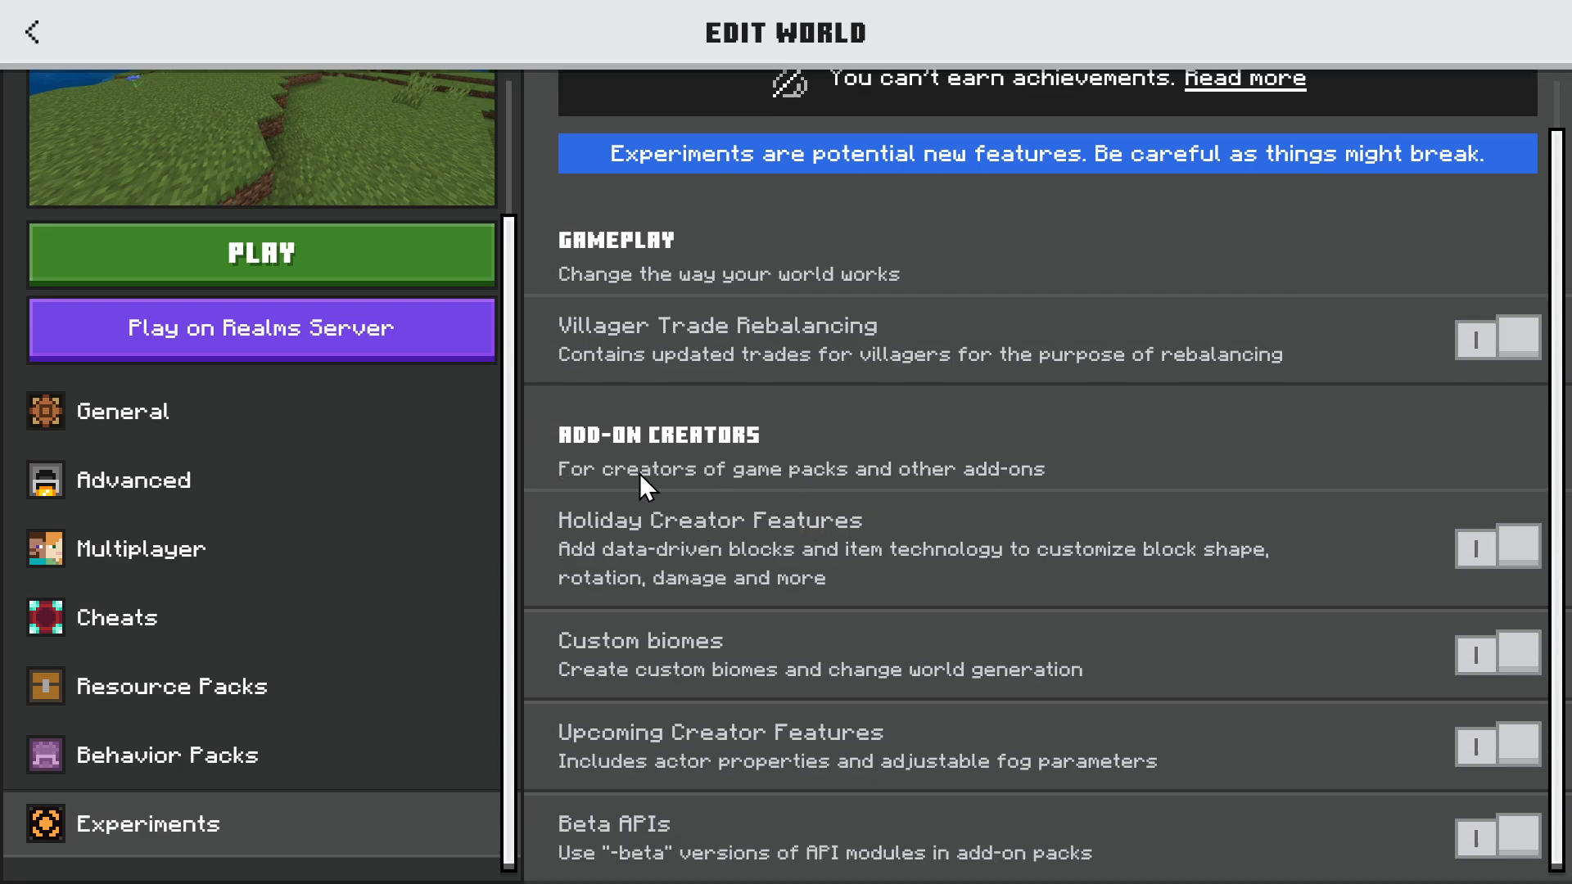
mouse_move(822, 492)
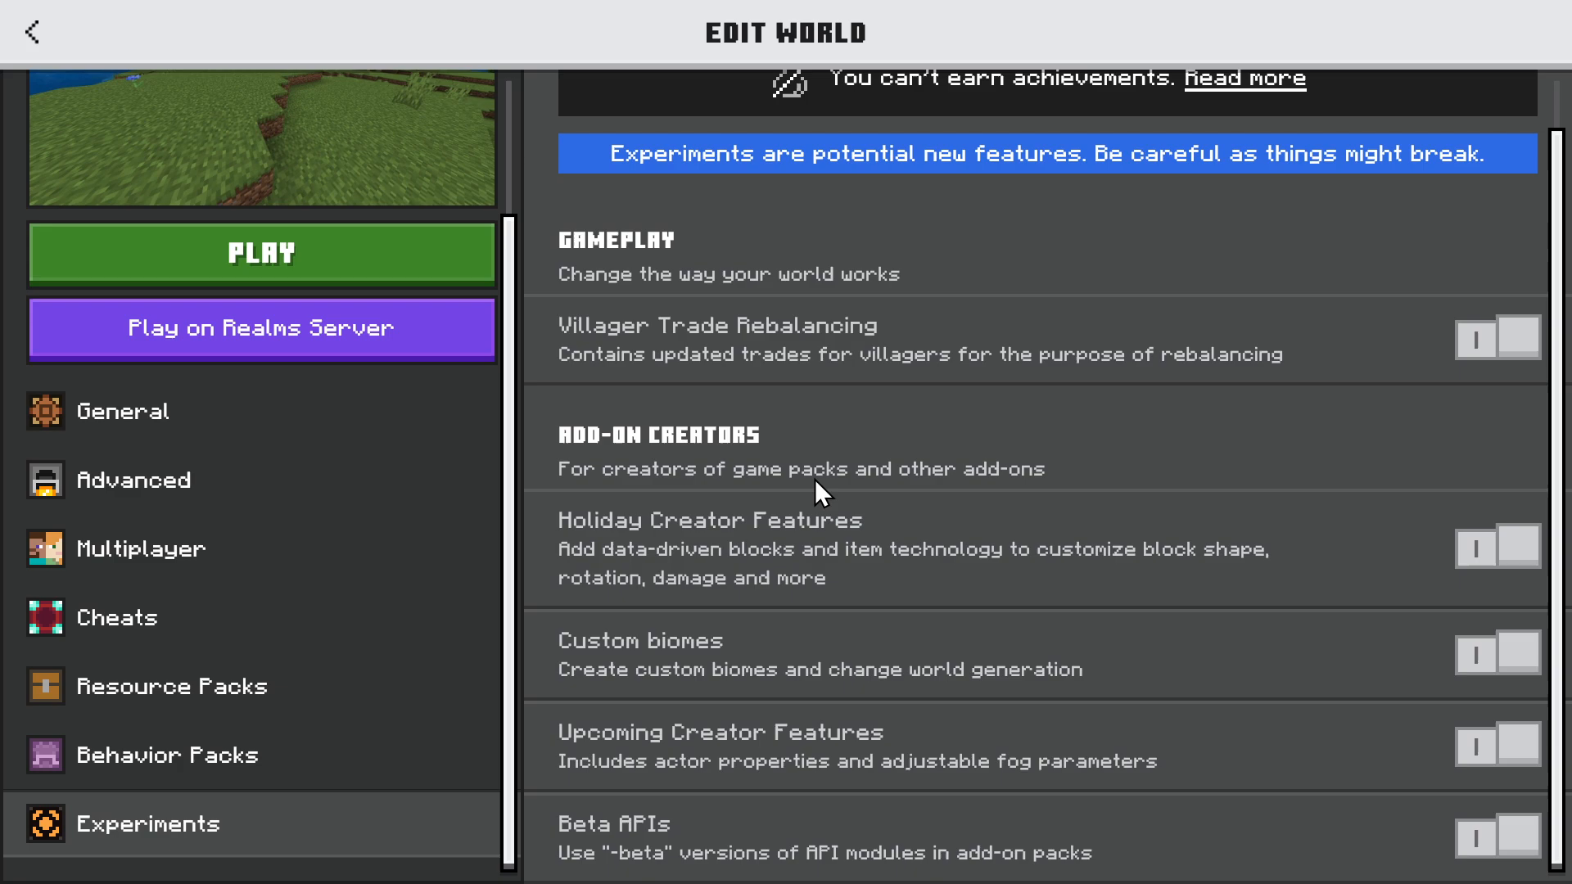
mouse_move(691, 566)
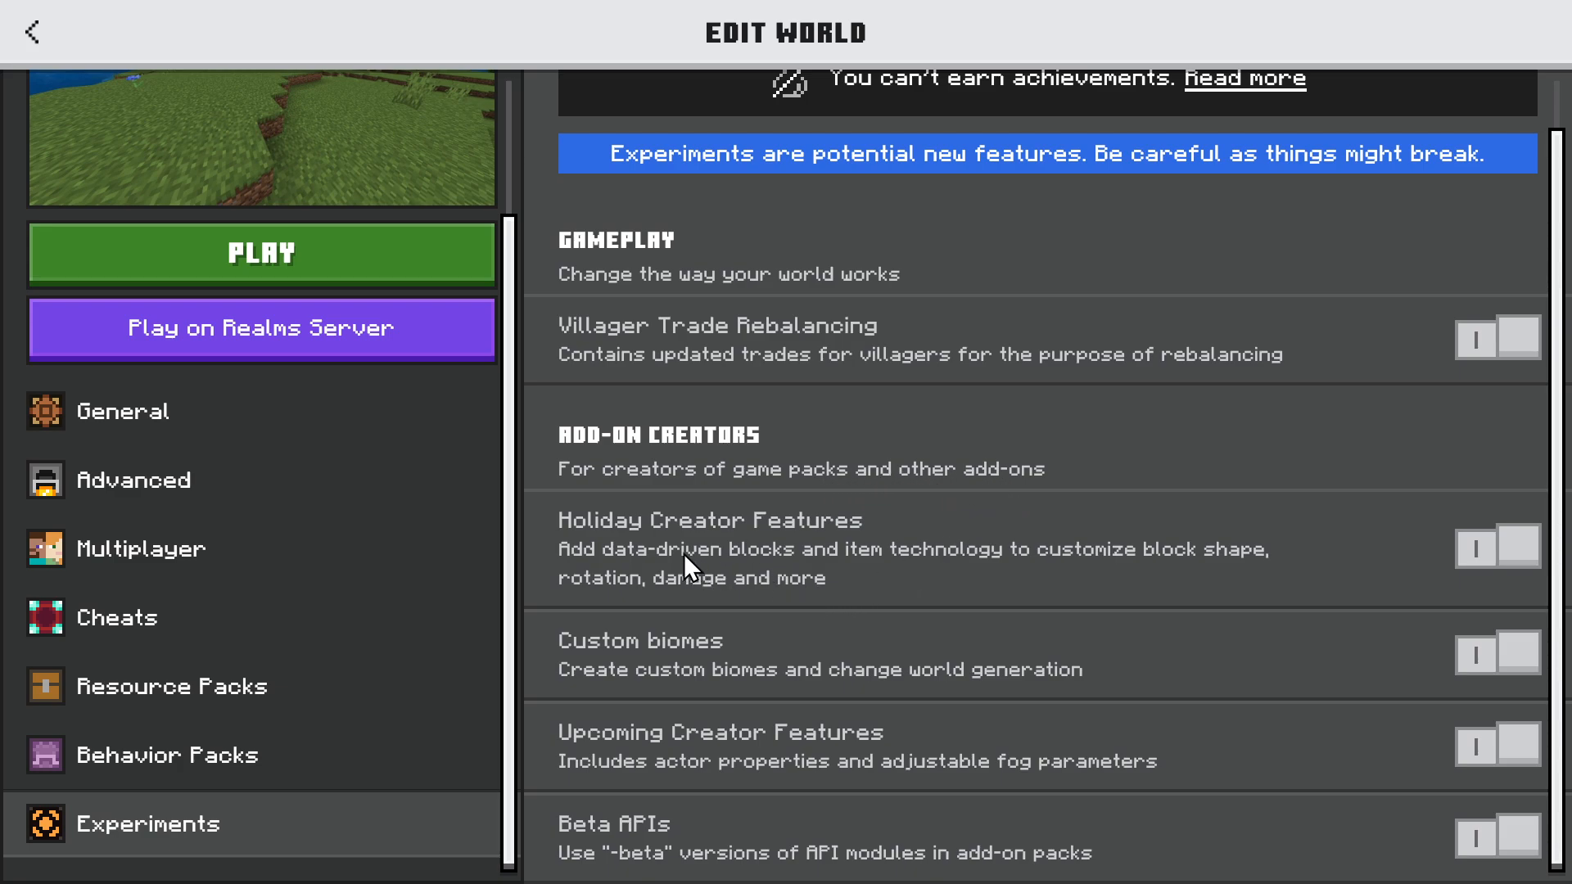
mouse_move(711, 665)
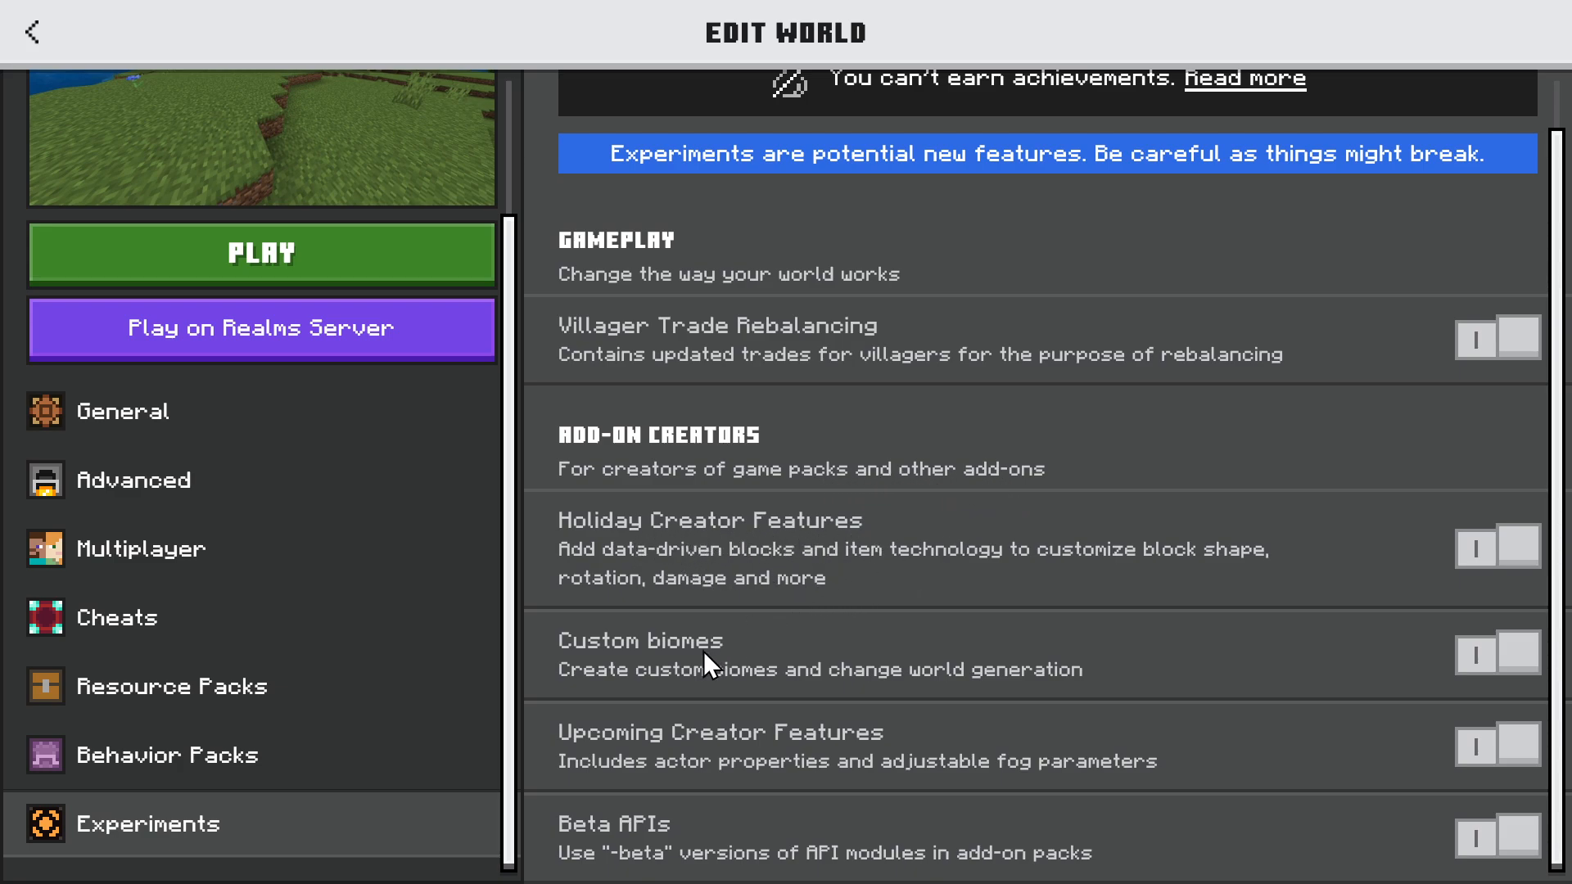
mouse_move(750, 689)
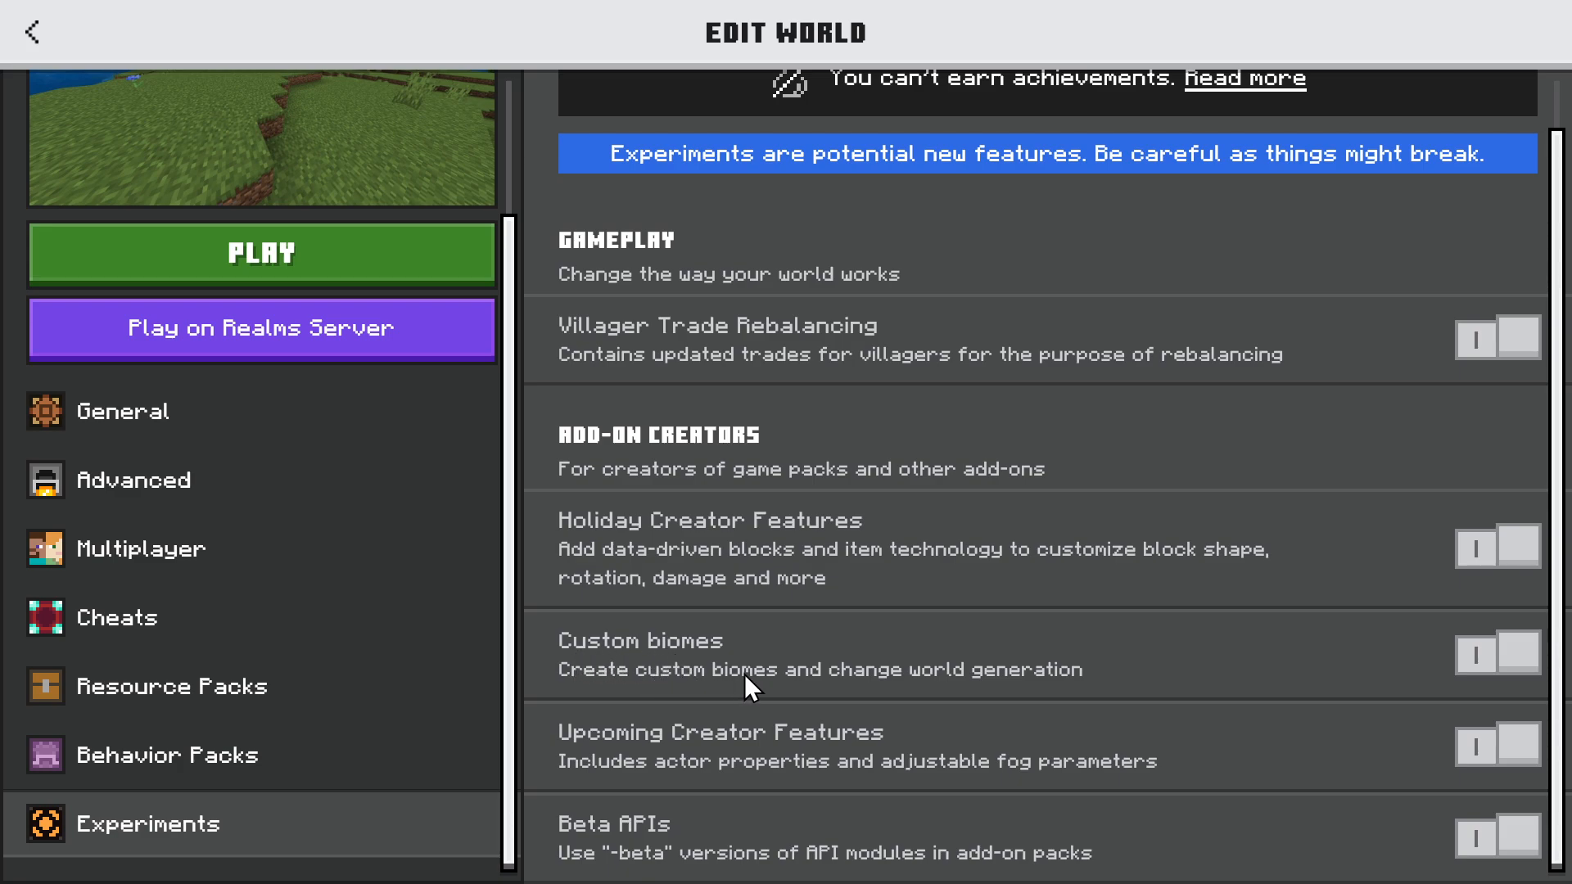
mouse_move(1038, 666)
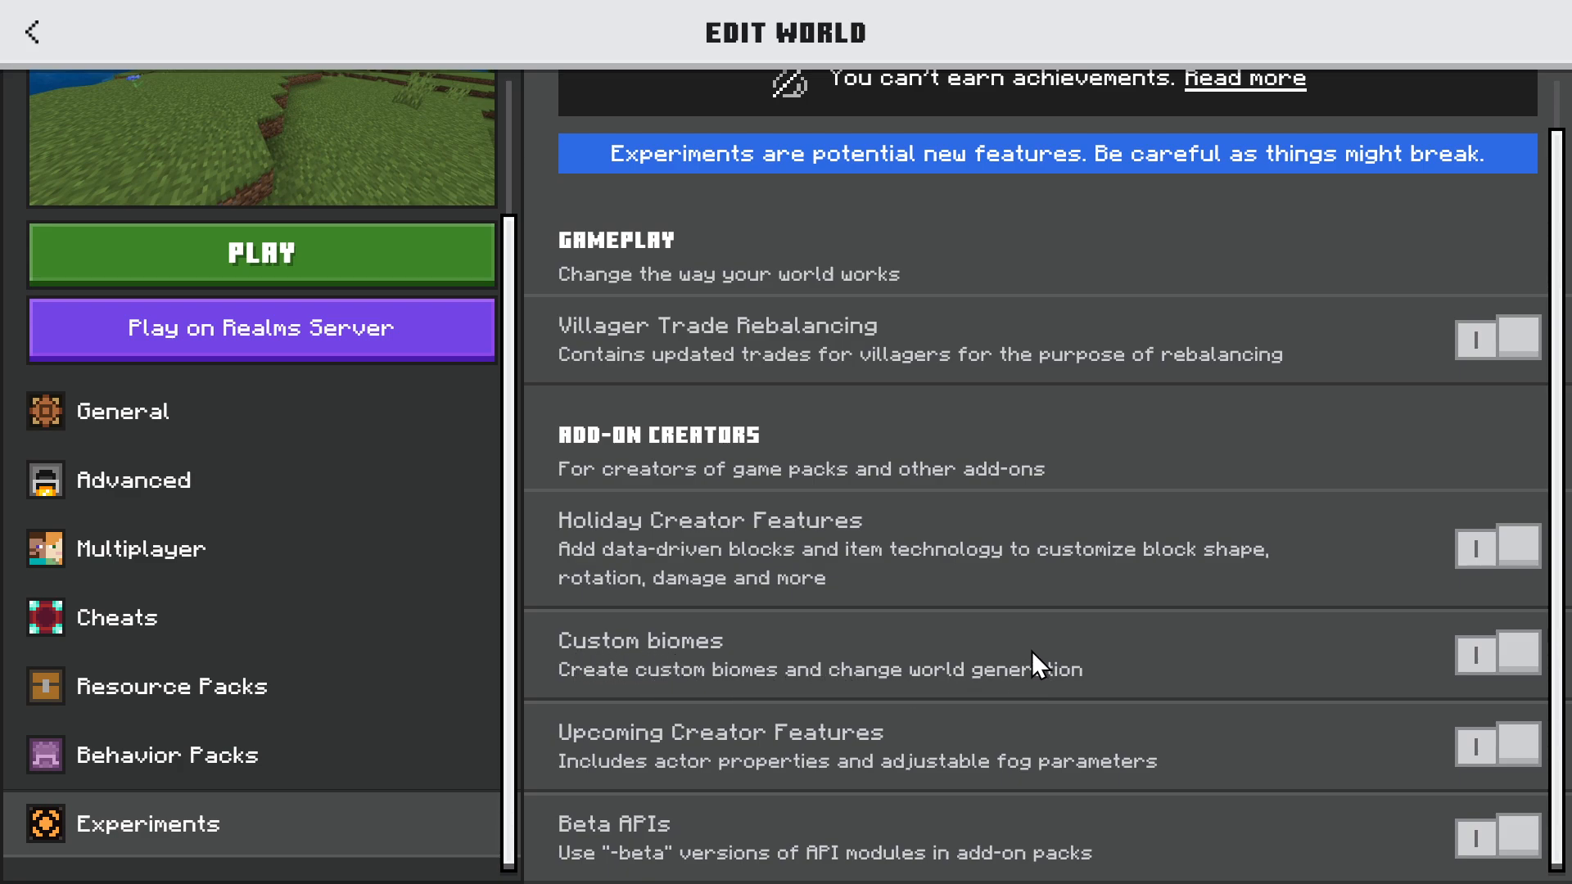
mouse_move(639, 780)
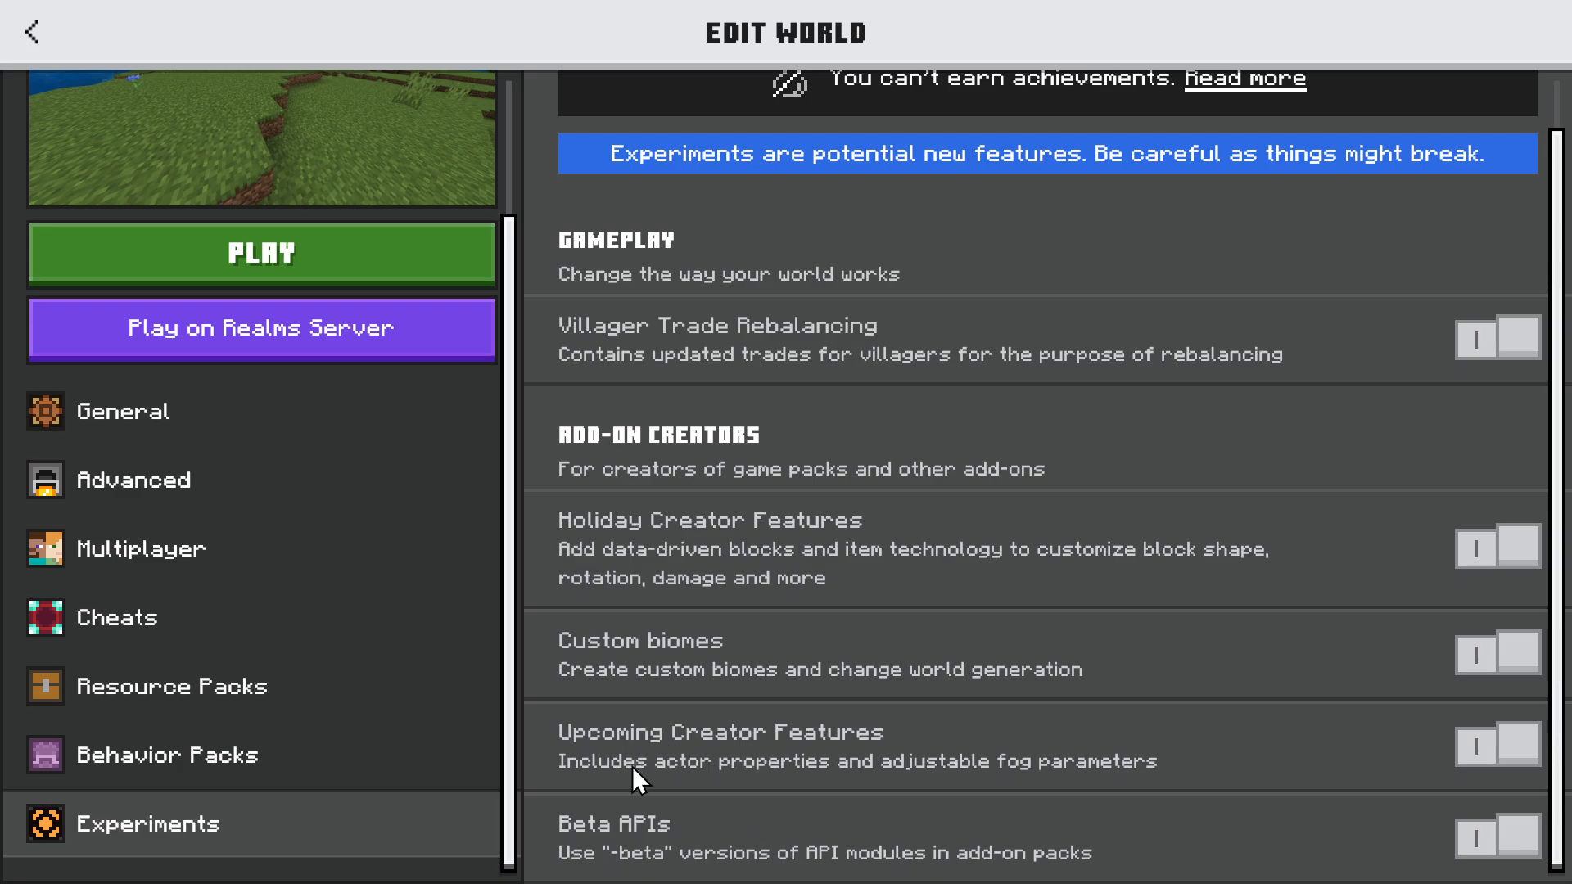
mouse_move(834, 782)
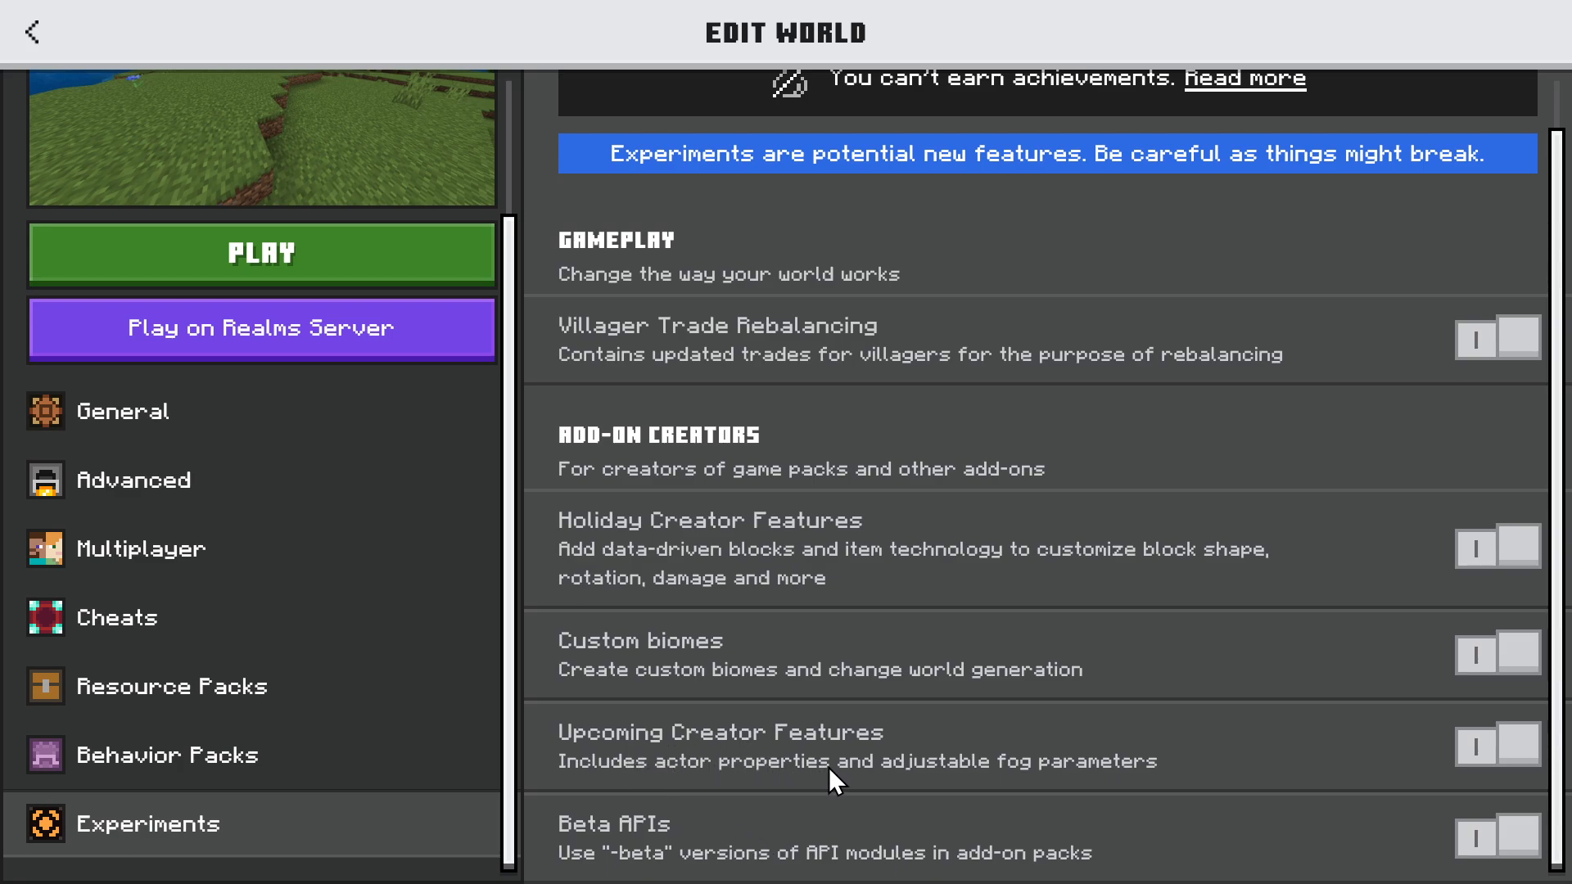
mouse_move(1022, 743)
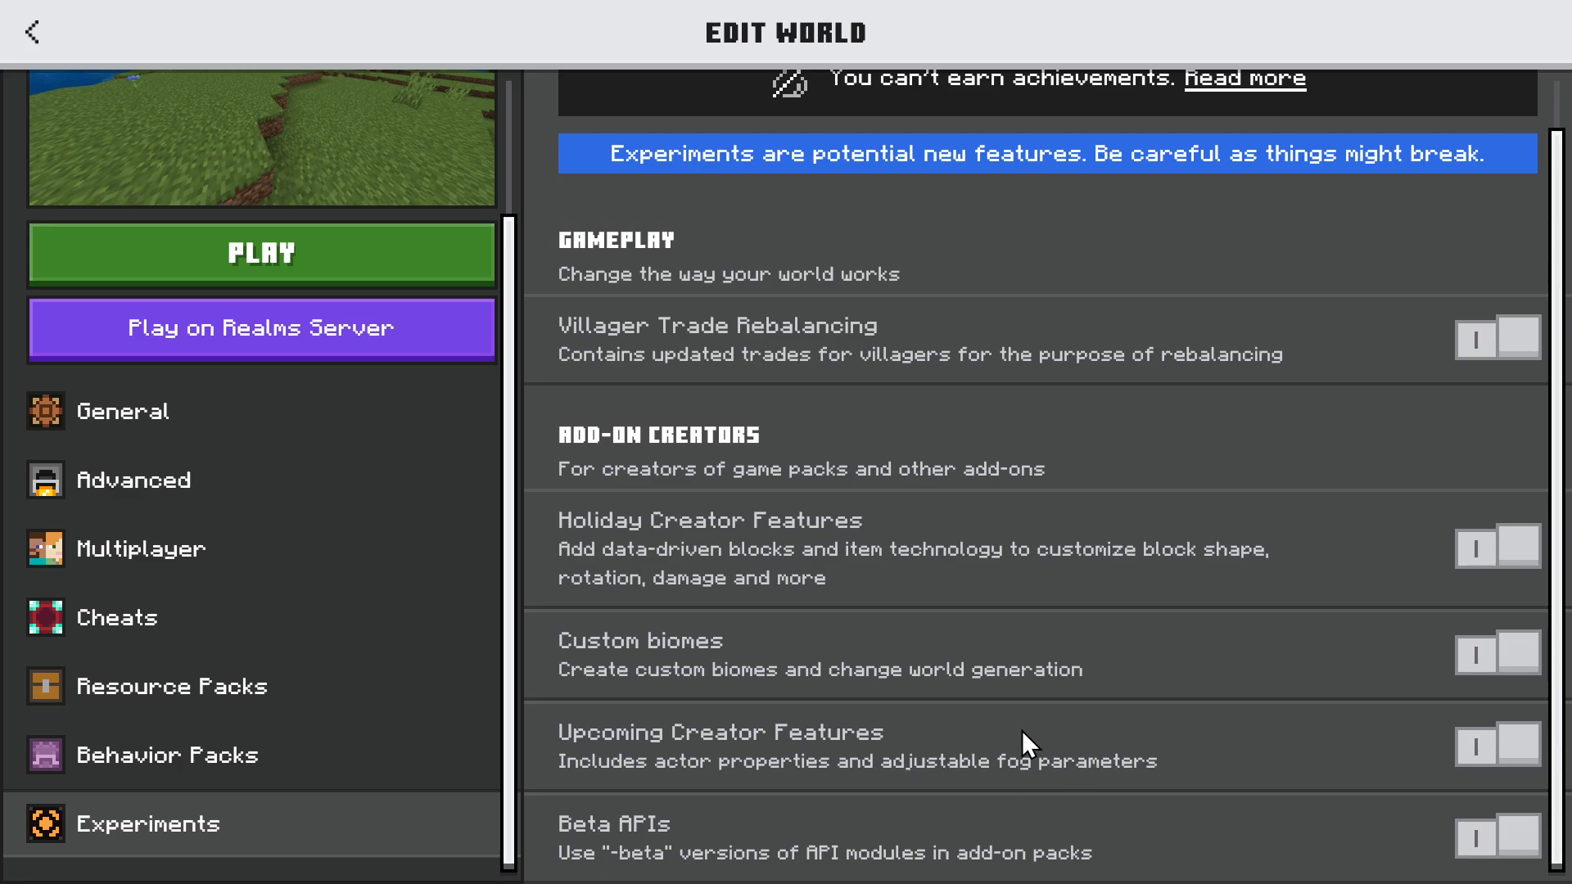
mouse_move(627, 863)
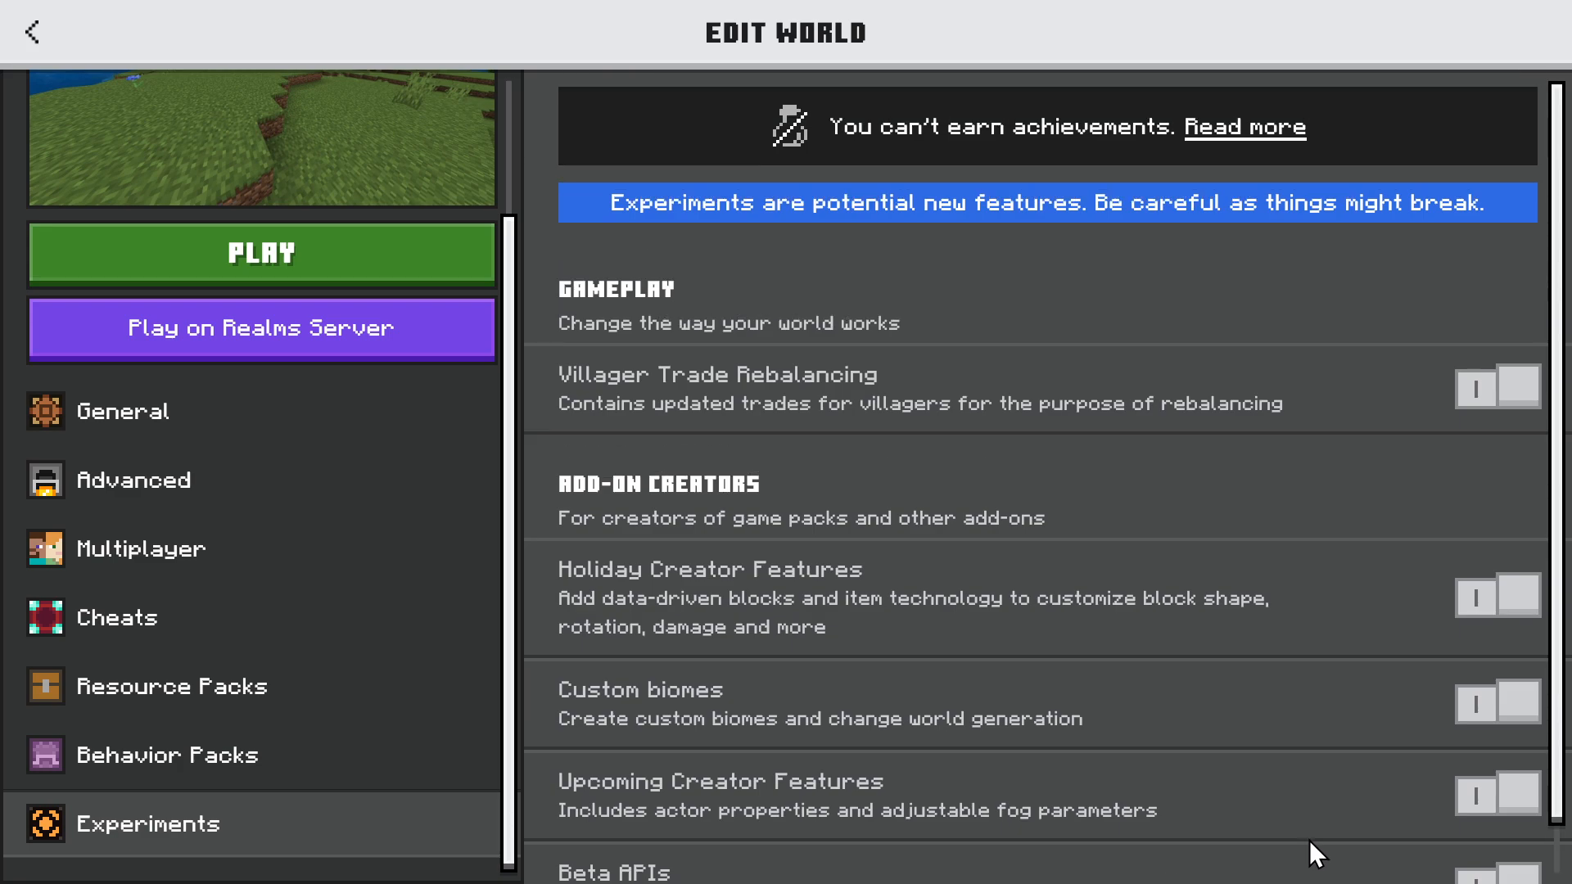
scroll(down, 3)
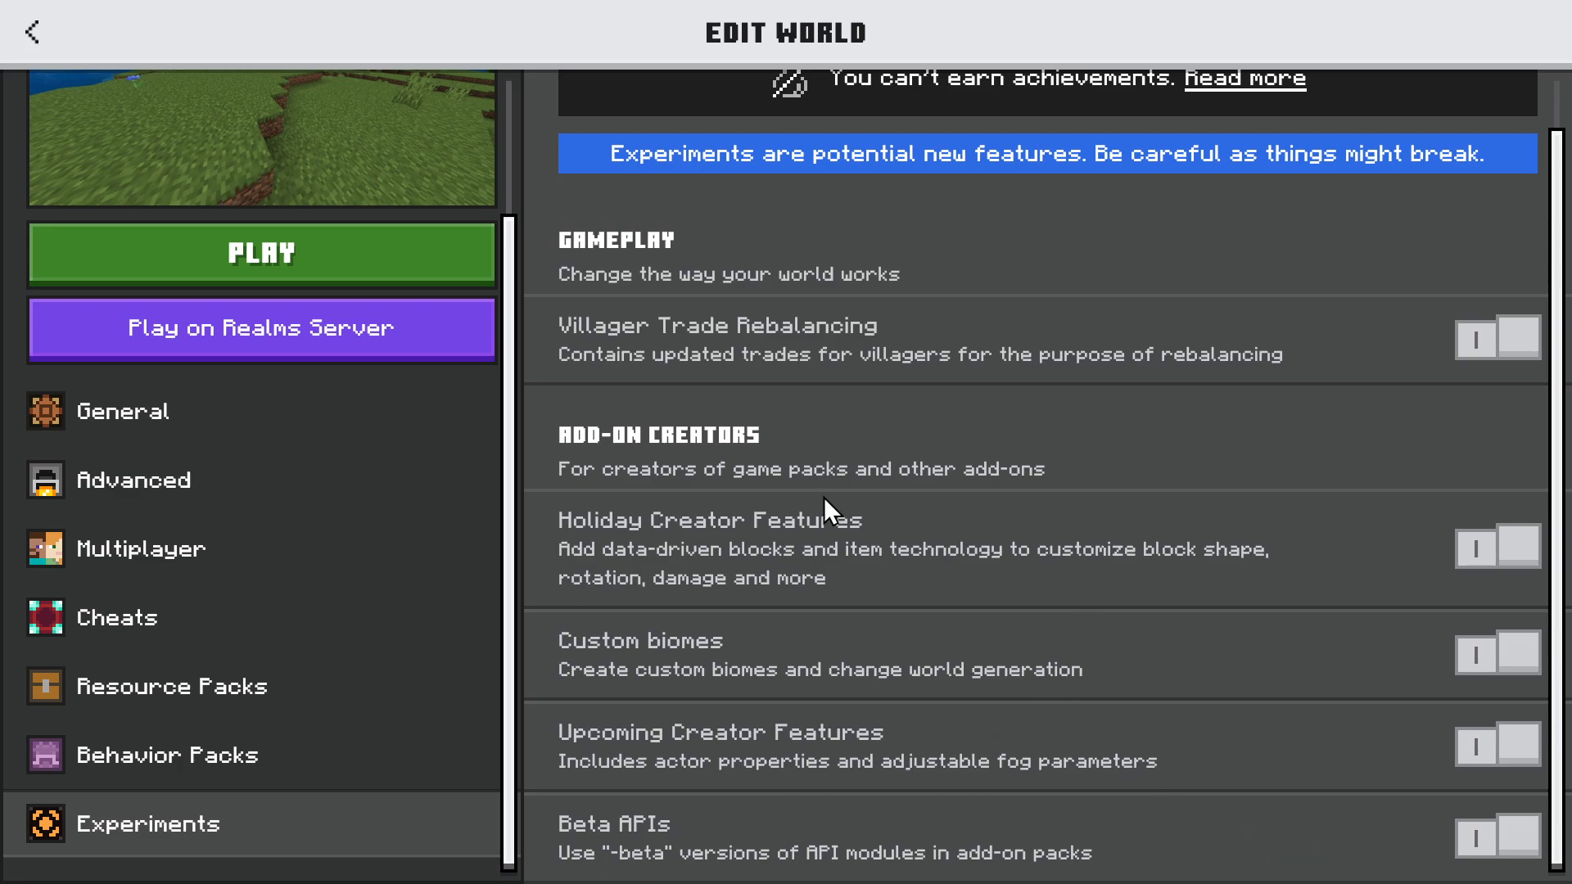
scroll(down, 3)
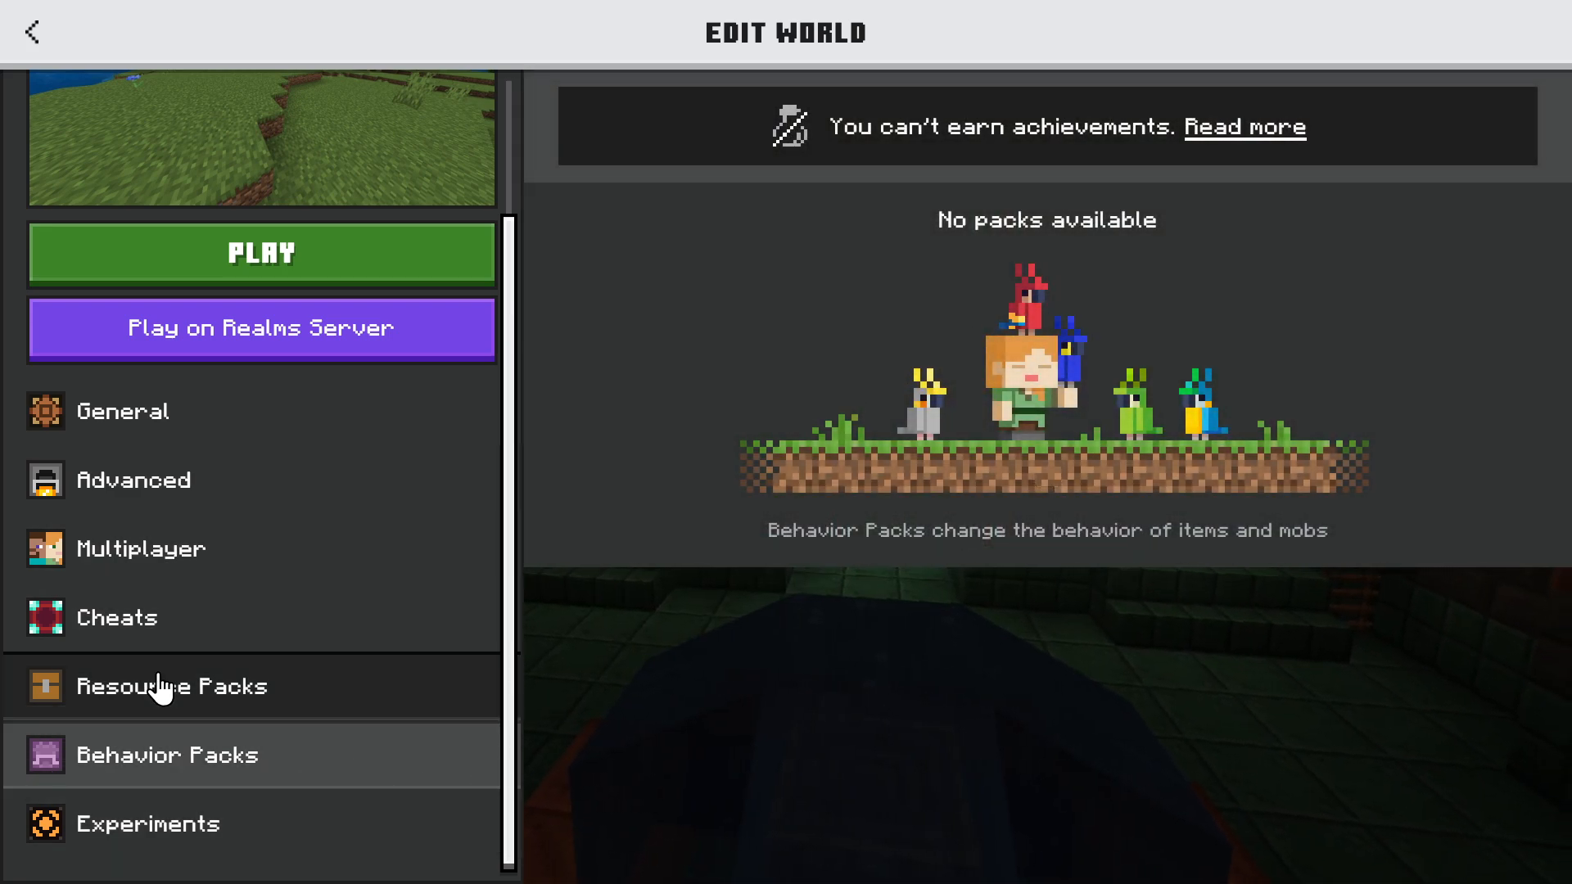
Step: Show the Cheats section with cheats enabled and daylight cycle at always day
click(116, 617)
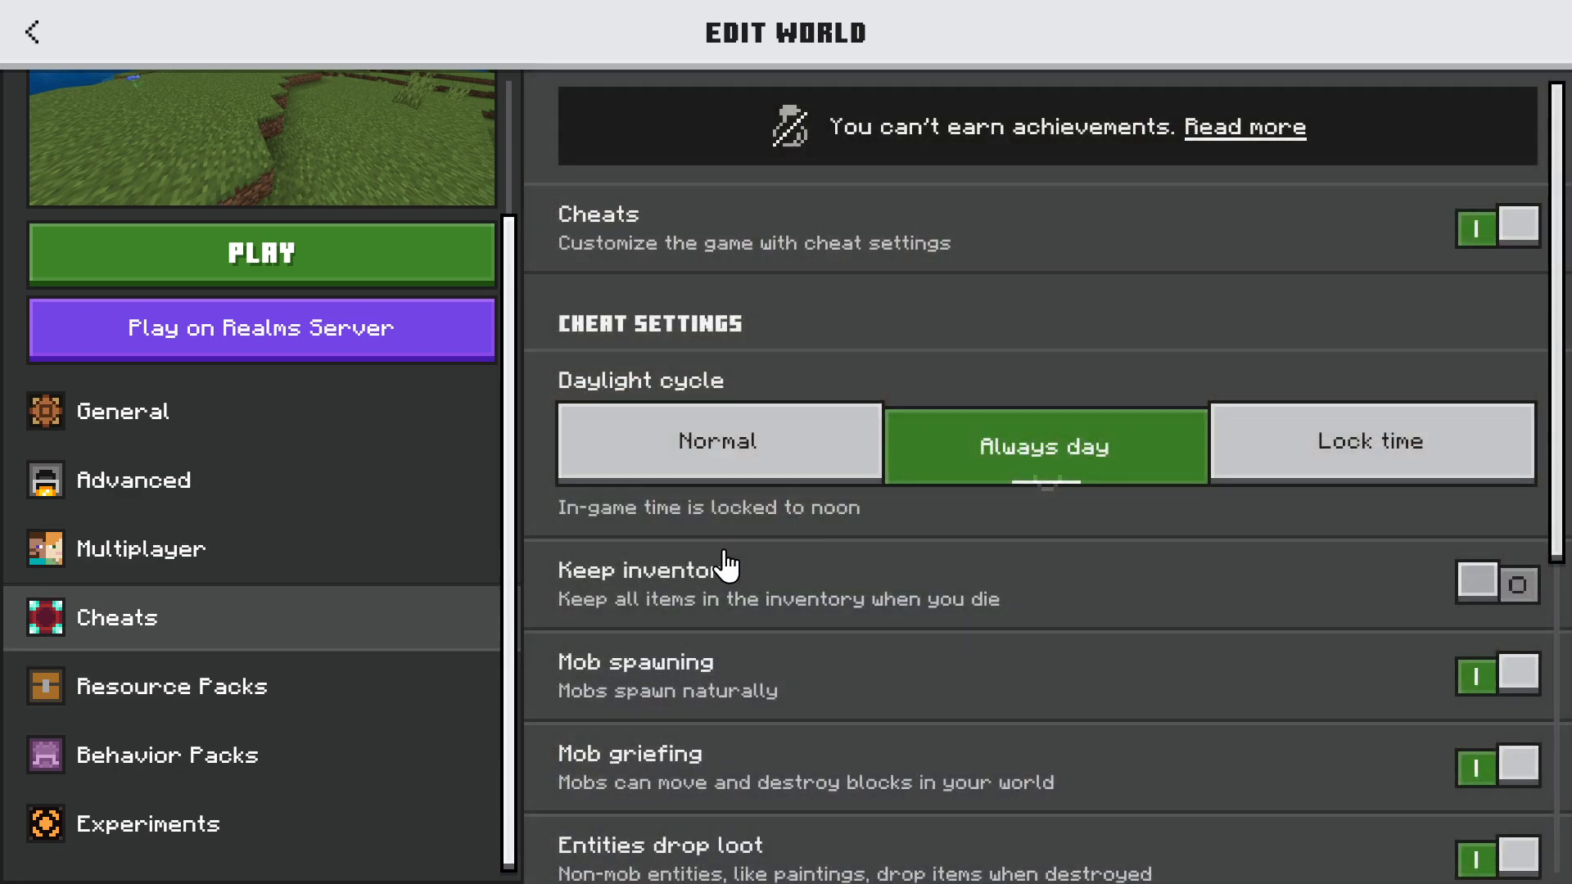
scroll(down, 3)
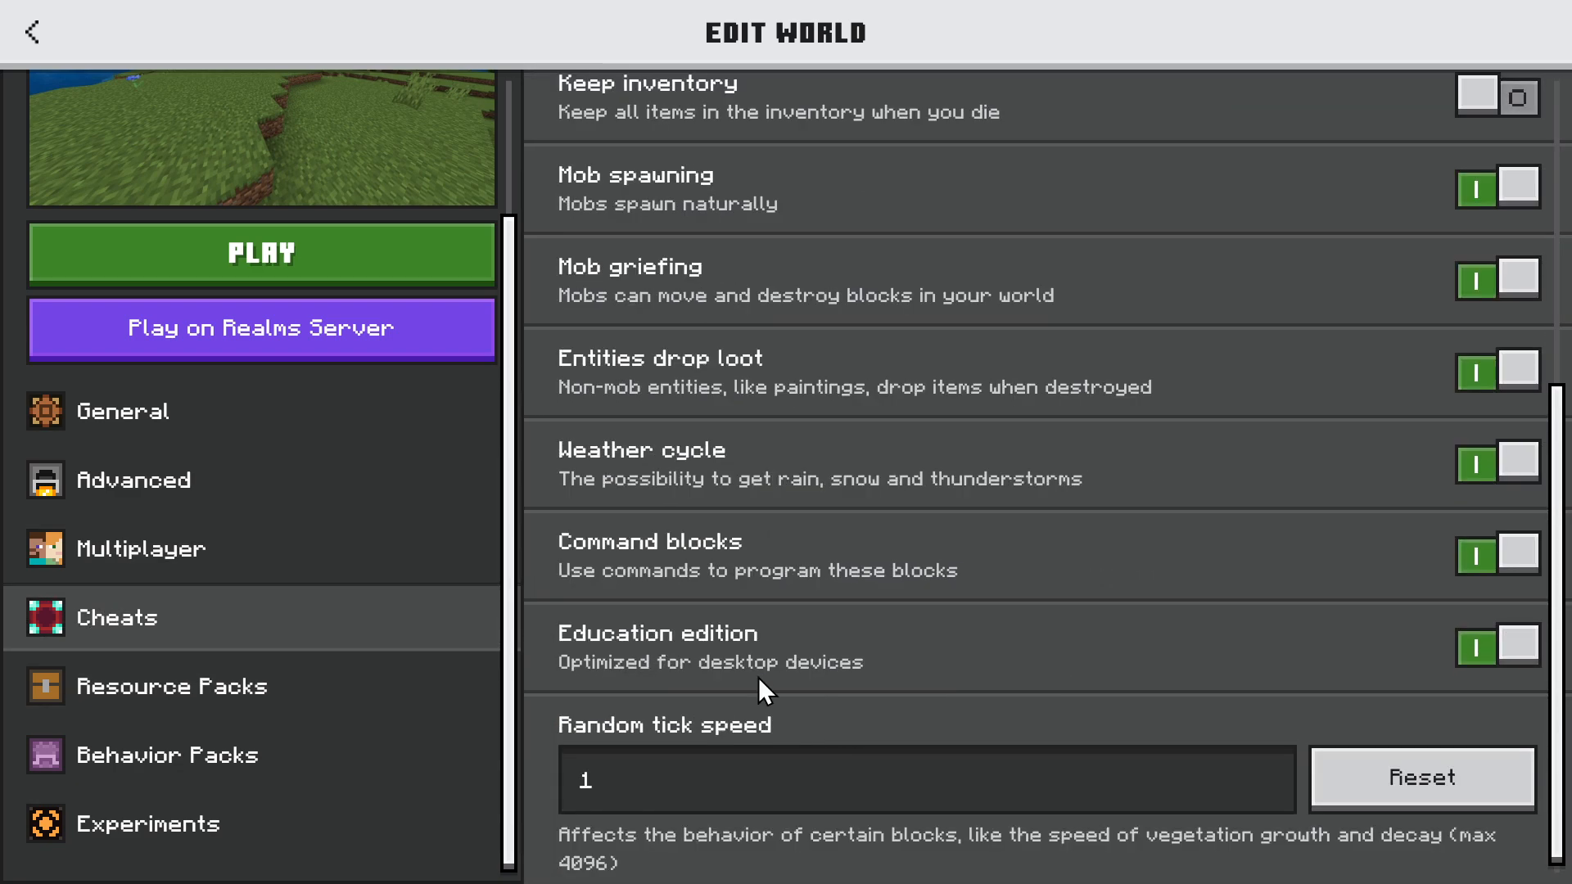
scroll(down, 3)
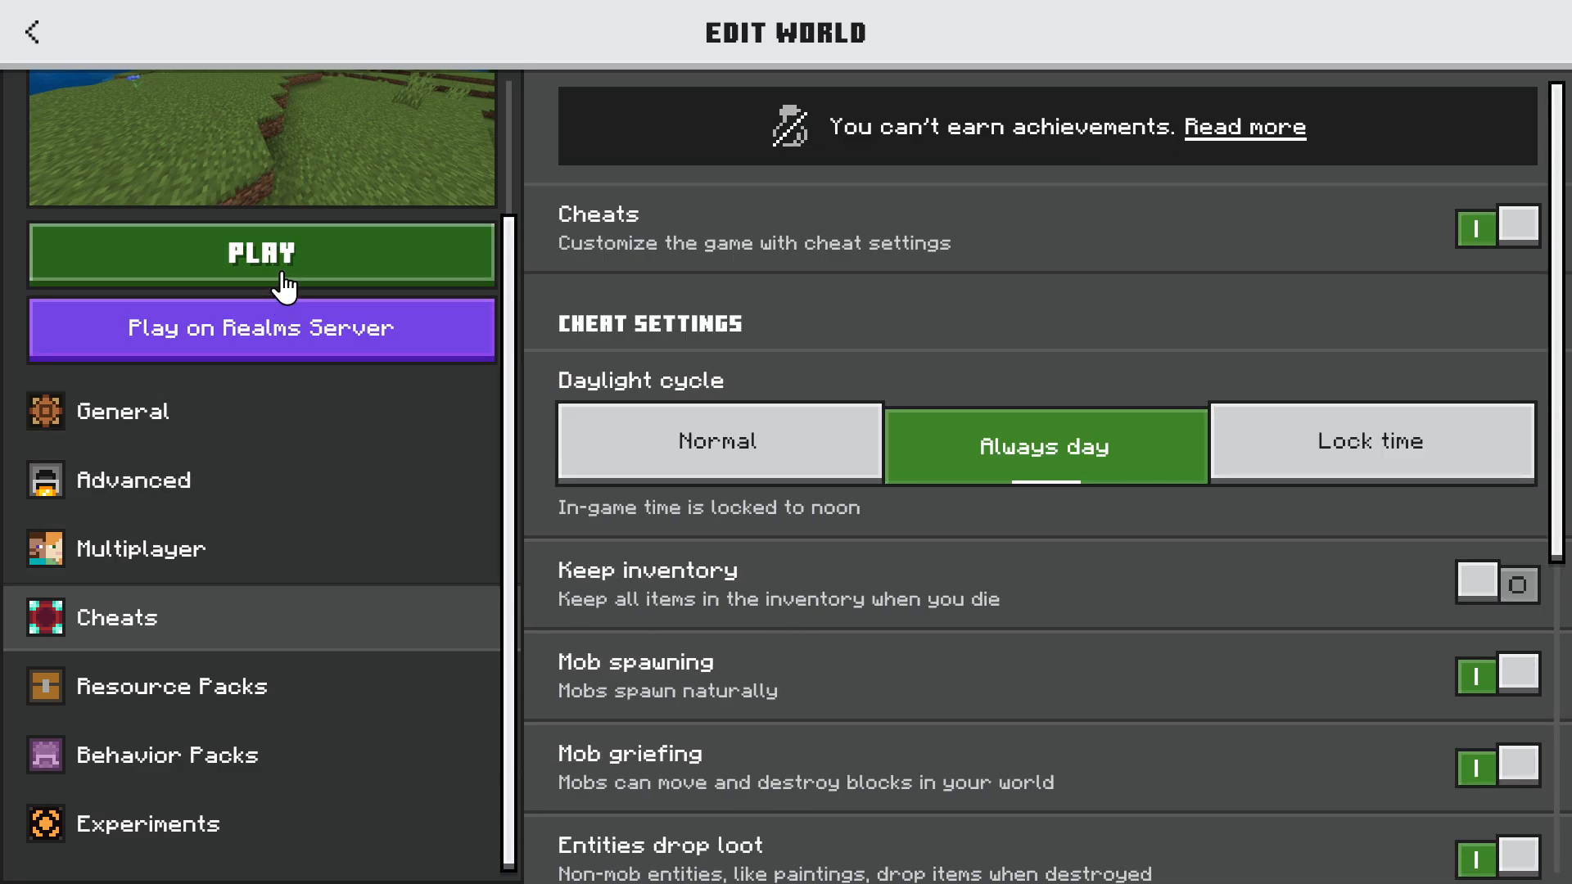
Step: Launch the world again from Edit World so it begins loading
click(260, 252)
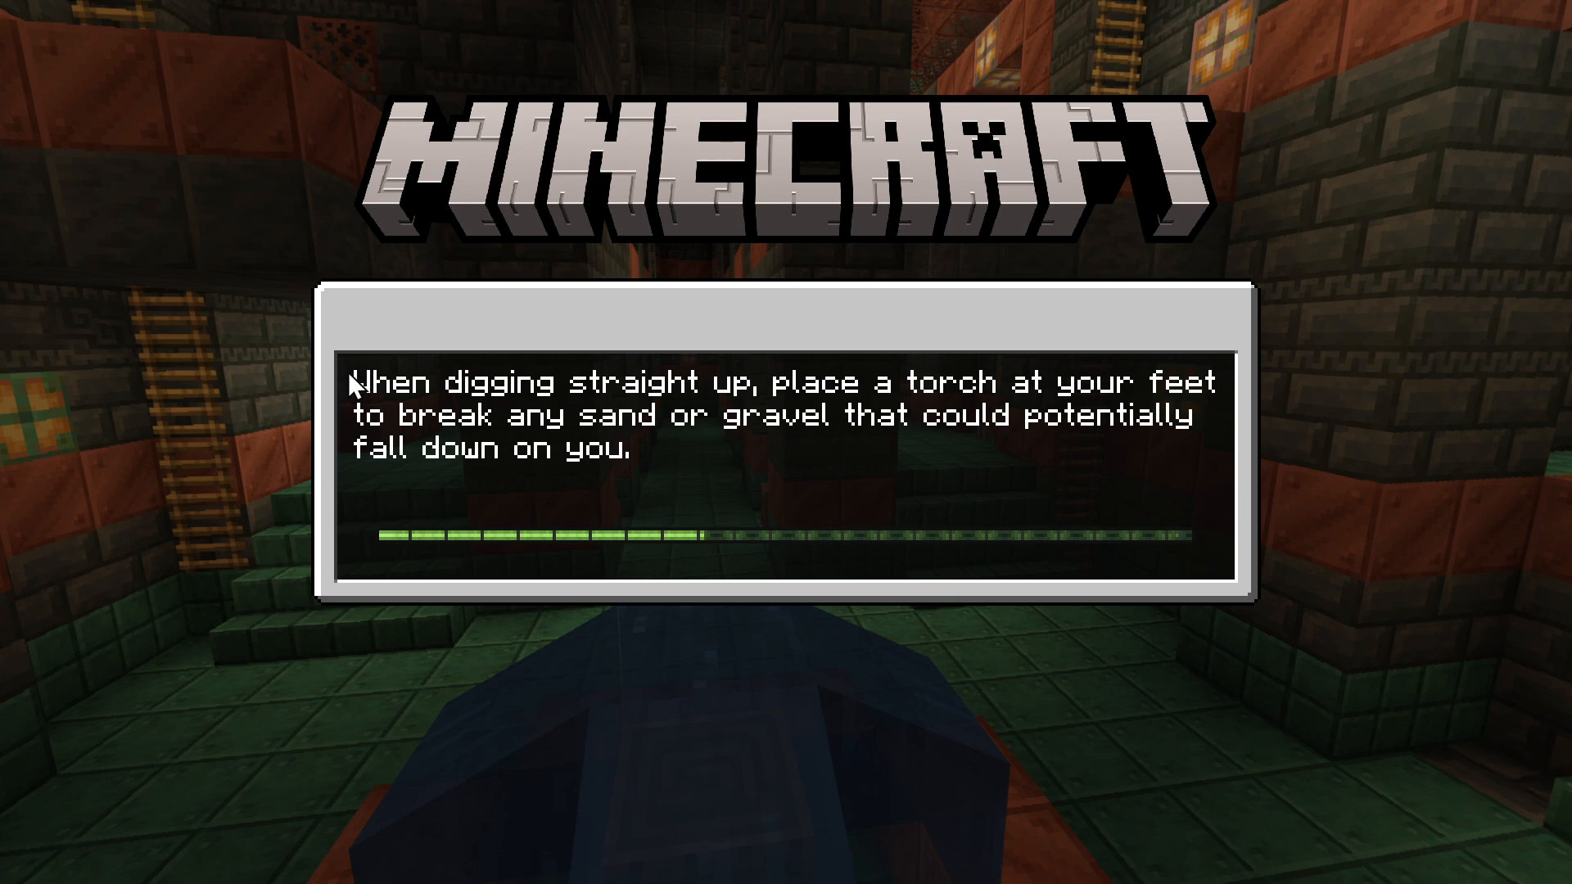
mouse_move(1232, 453)
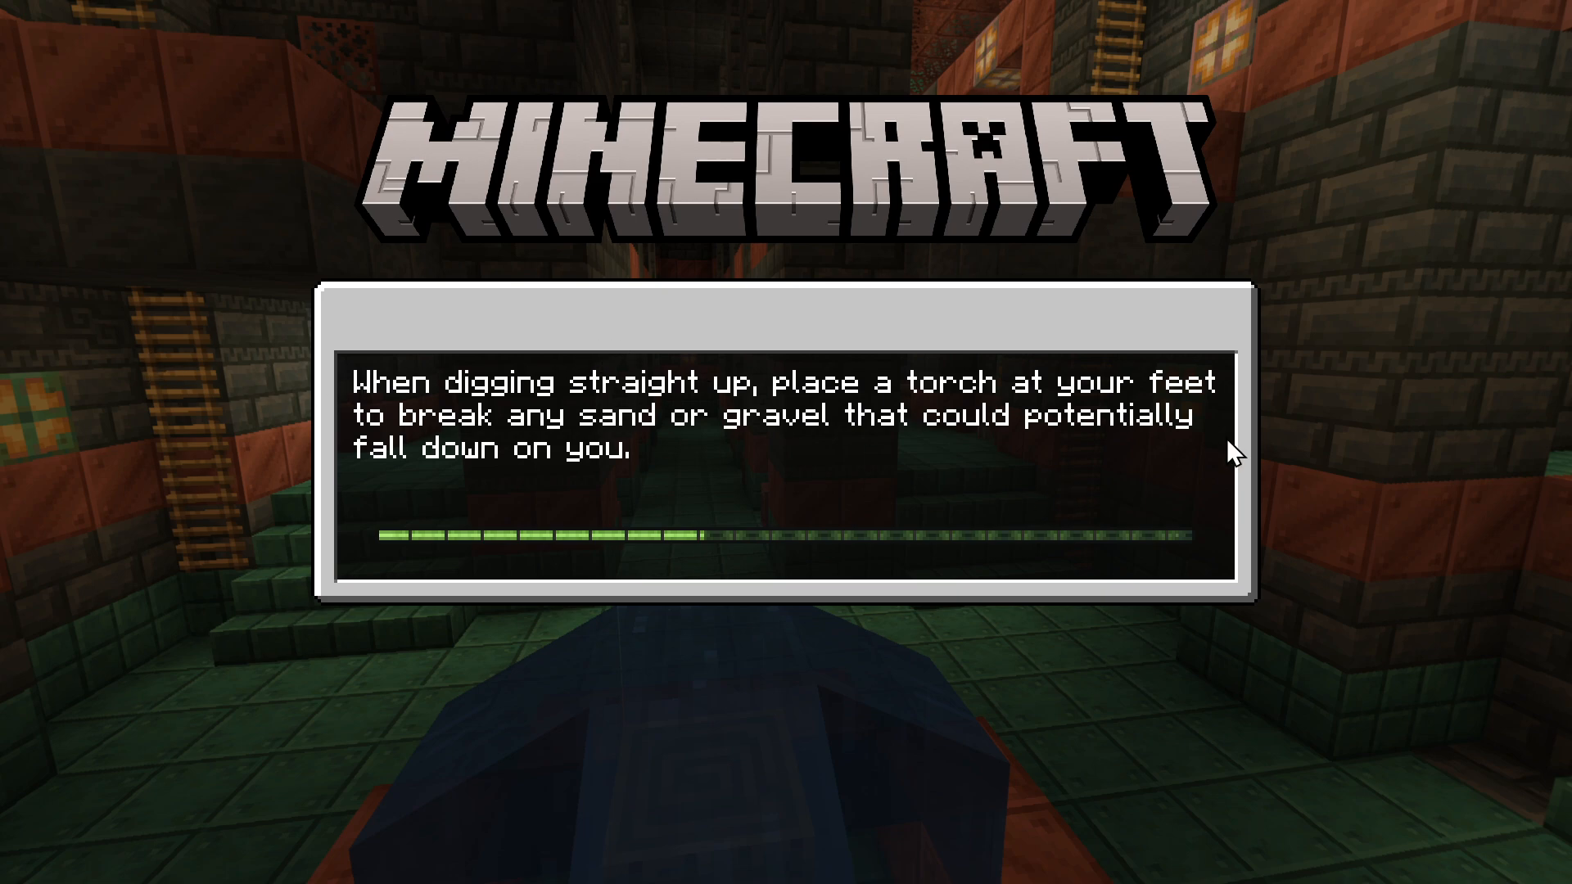
mouse_move(998, 473)
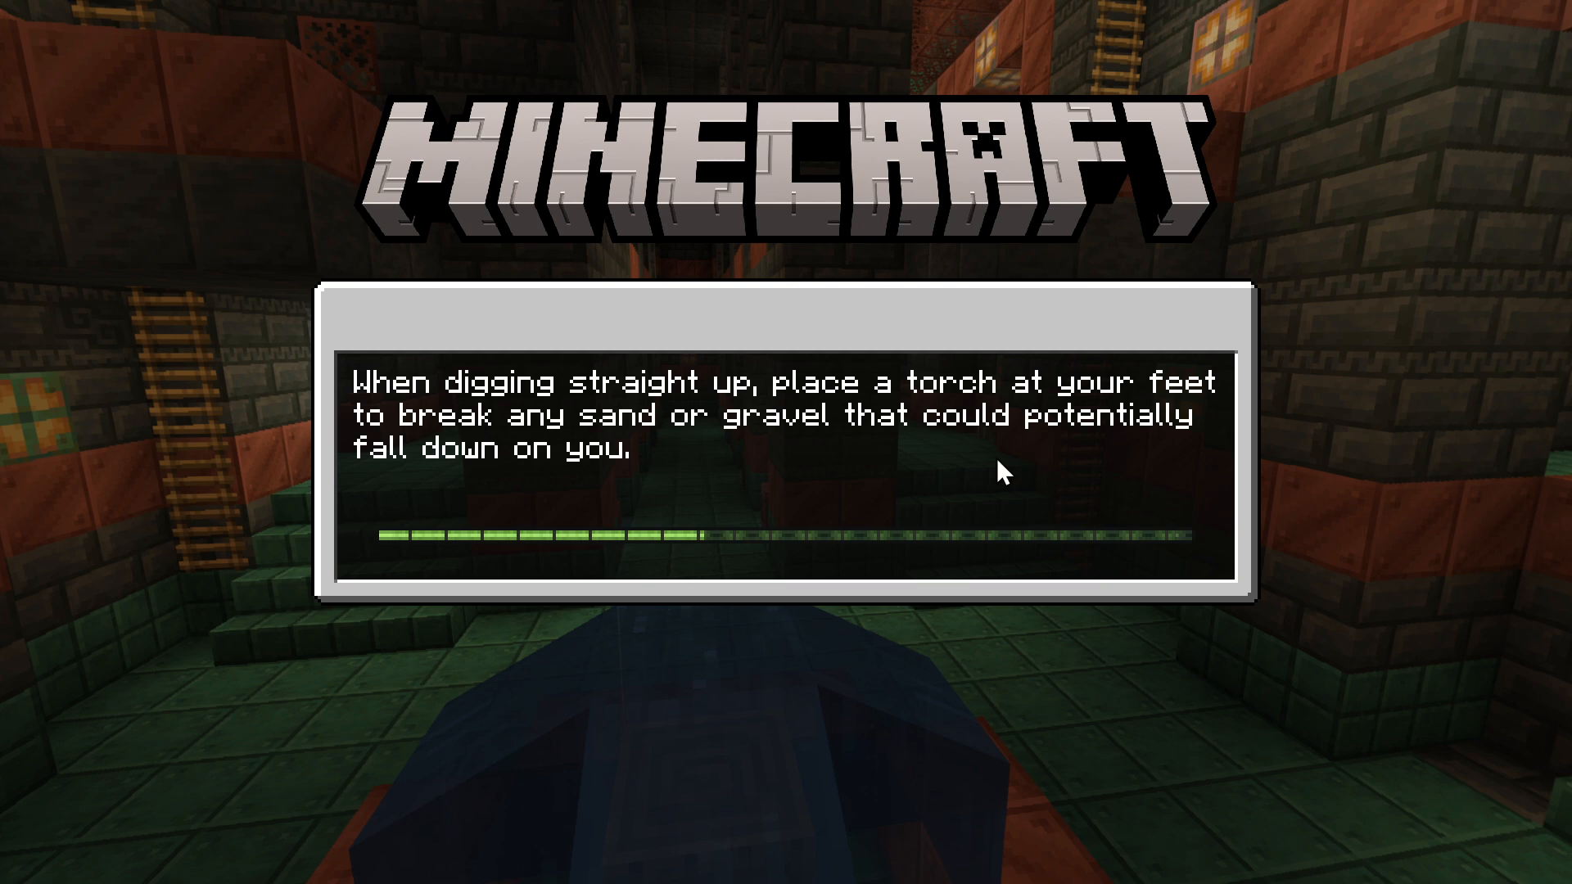